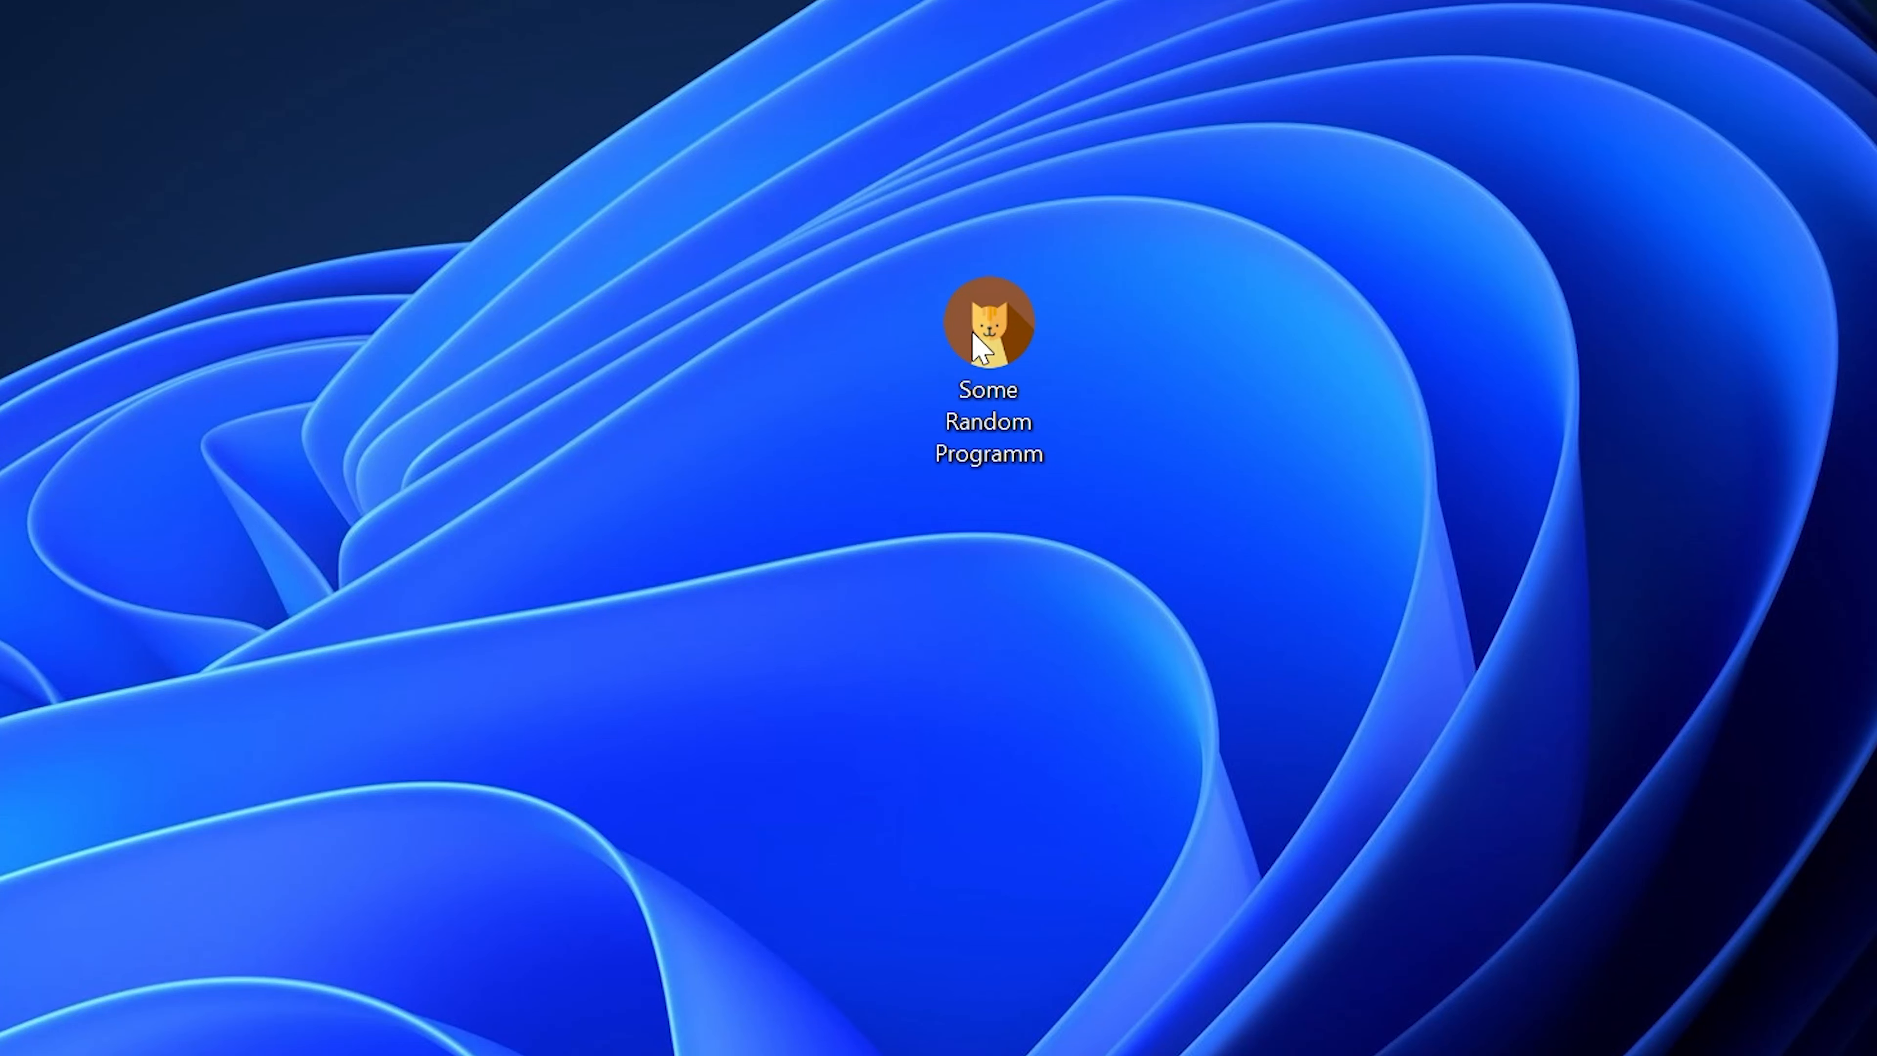
Launch the browser and start downloading the 32-bit ieencode.dll zip.
double_click(988, 321)
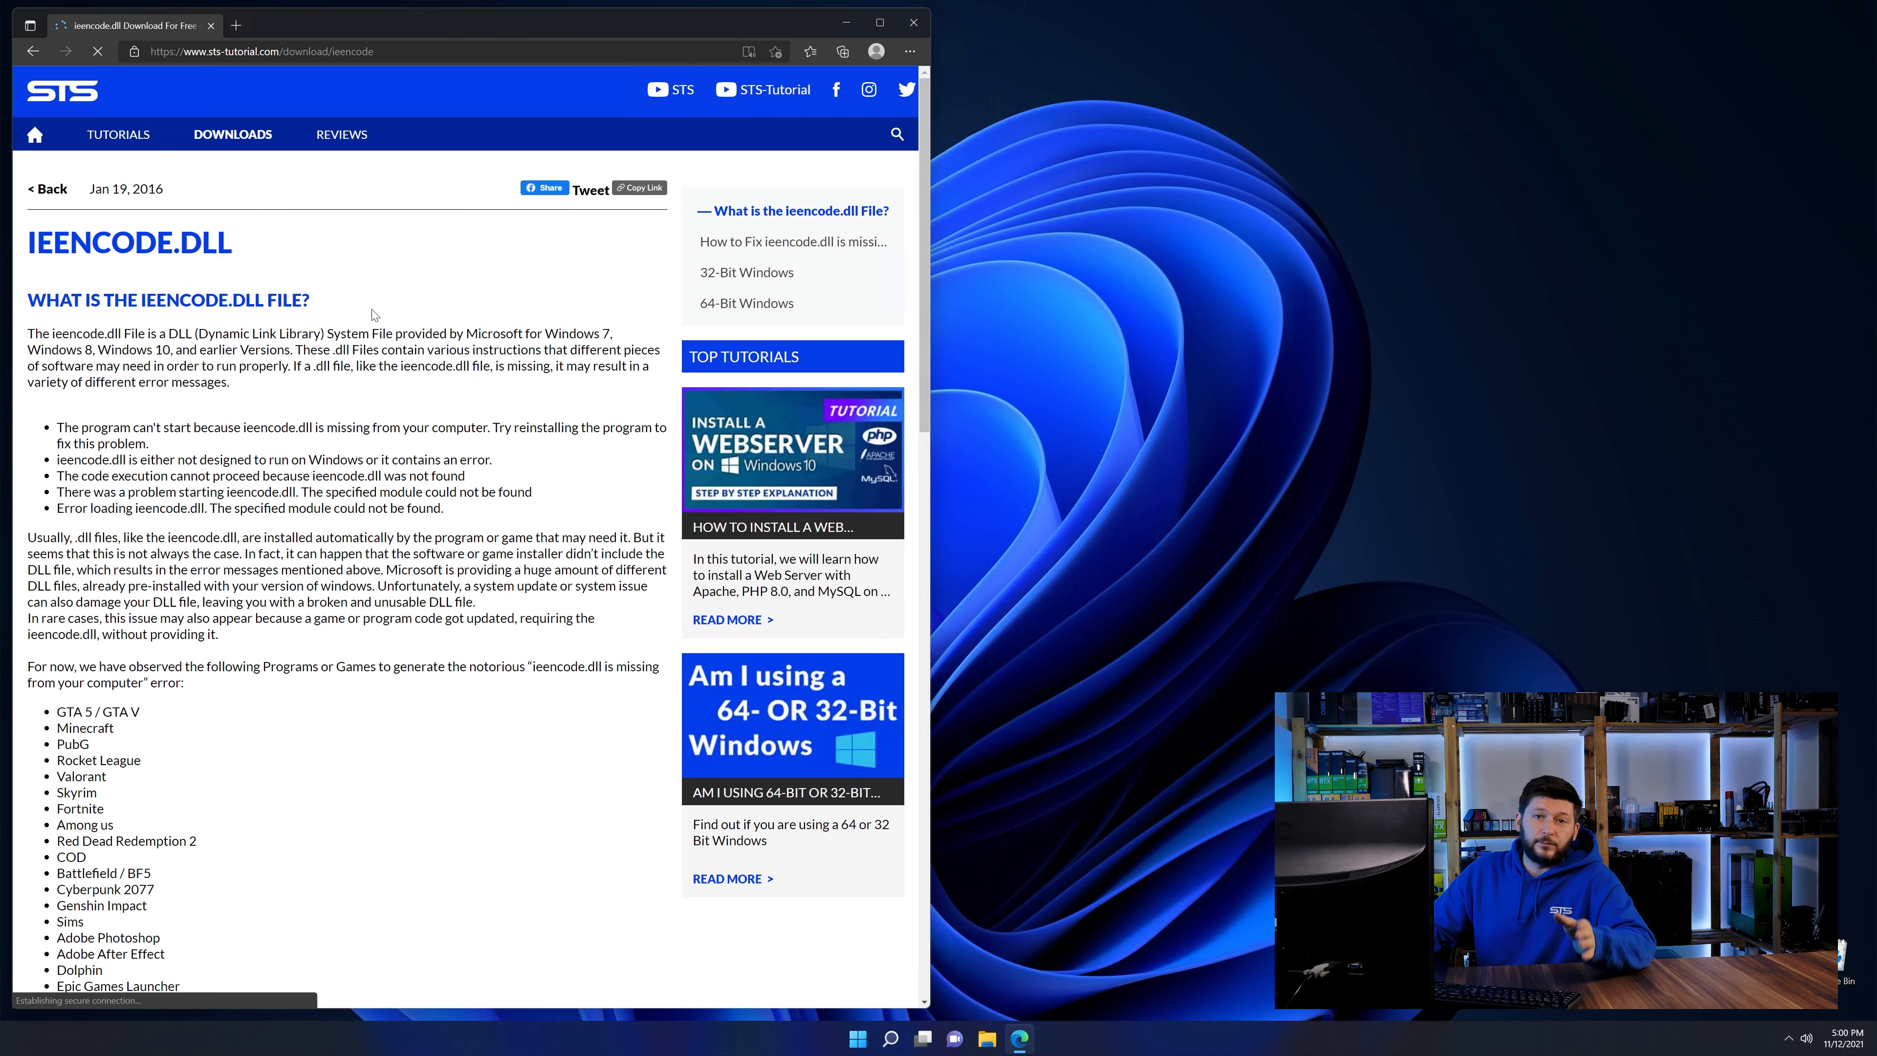
scroll("down", 3)
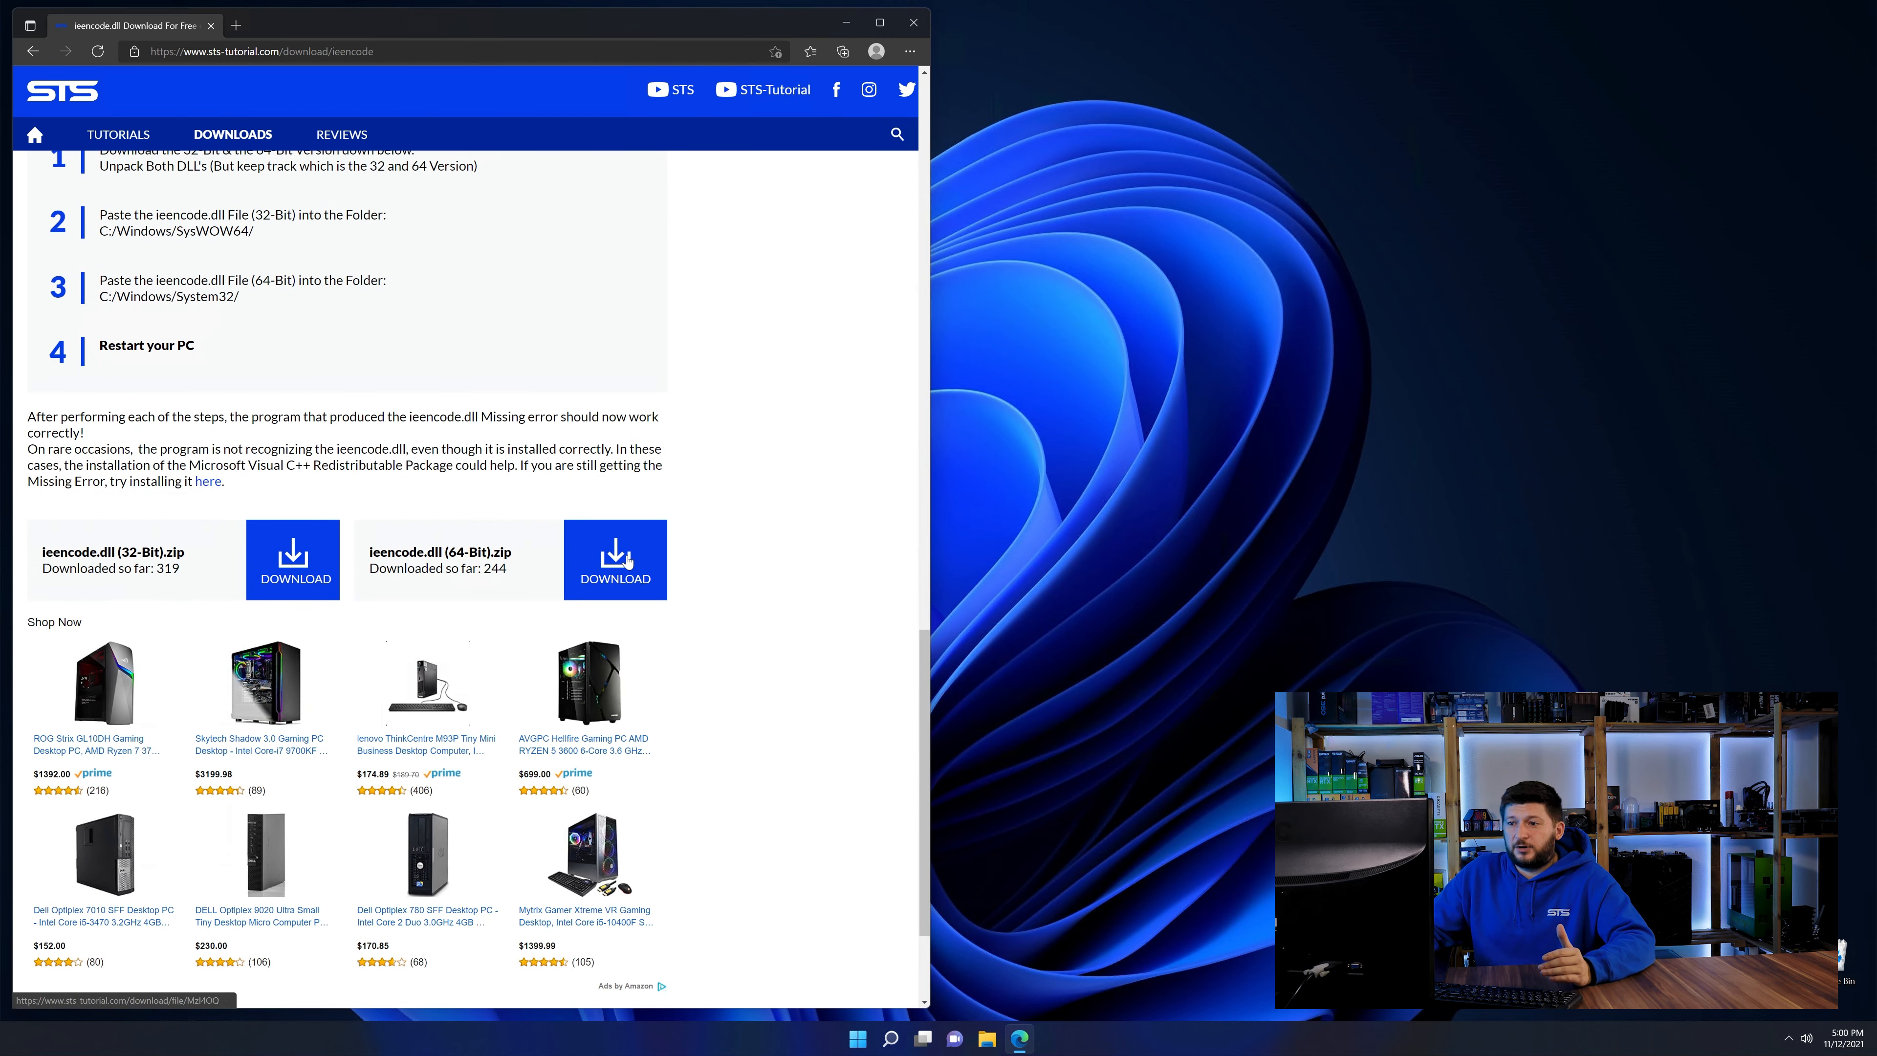
left_click(292, 559)
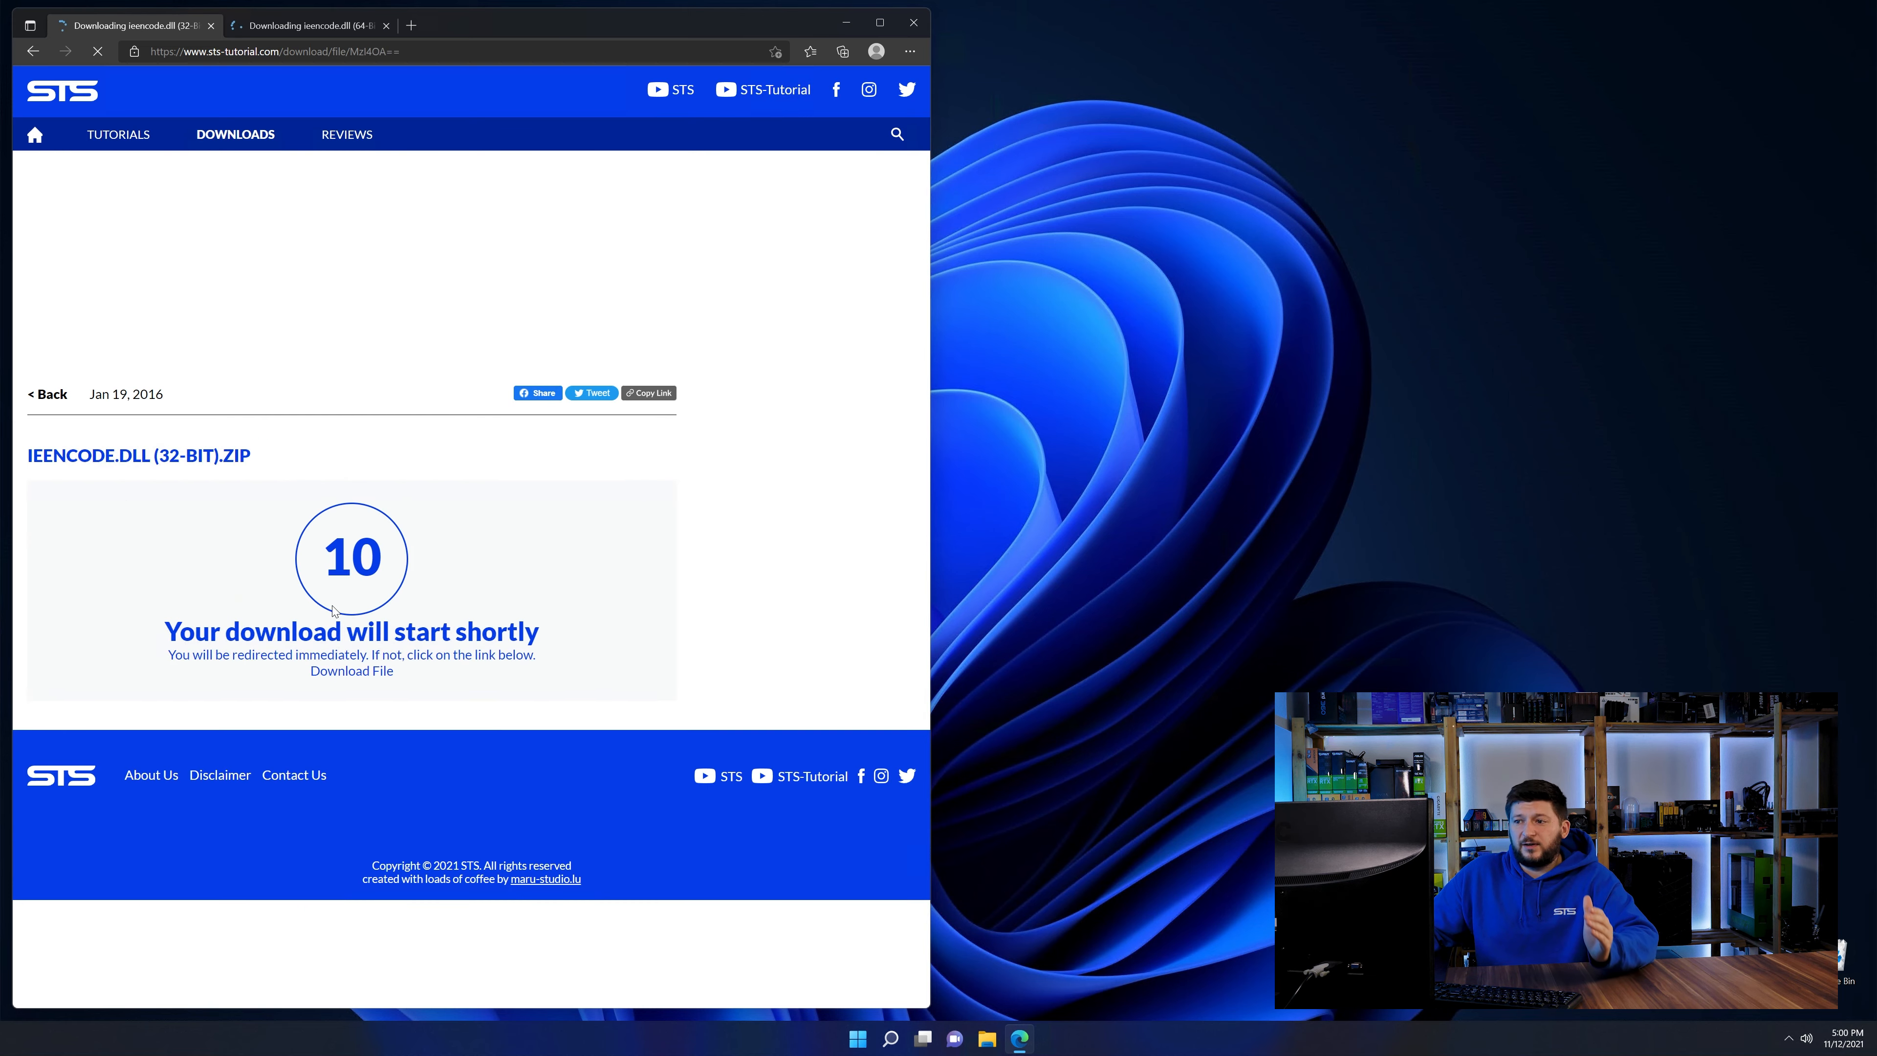
Start the 64-bit ieencode.dll zip download from the other tab.
left_click(309, 23)
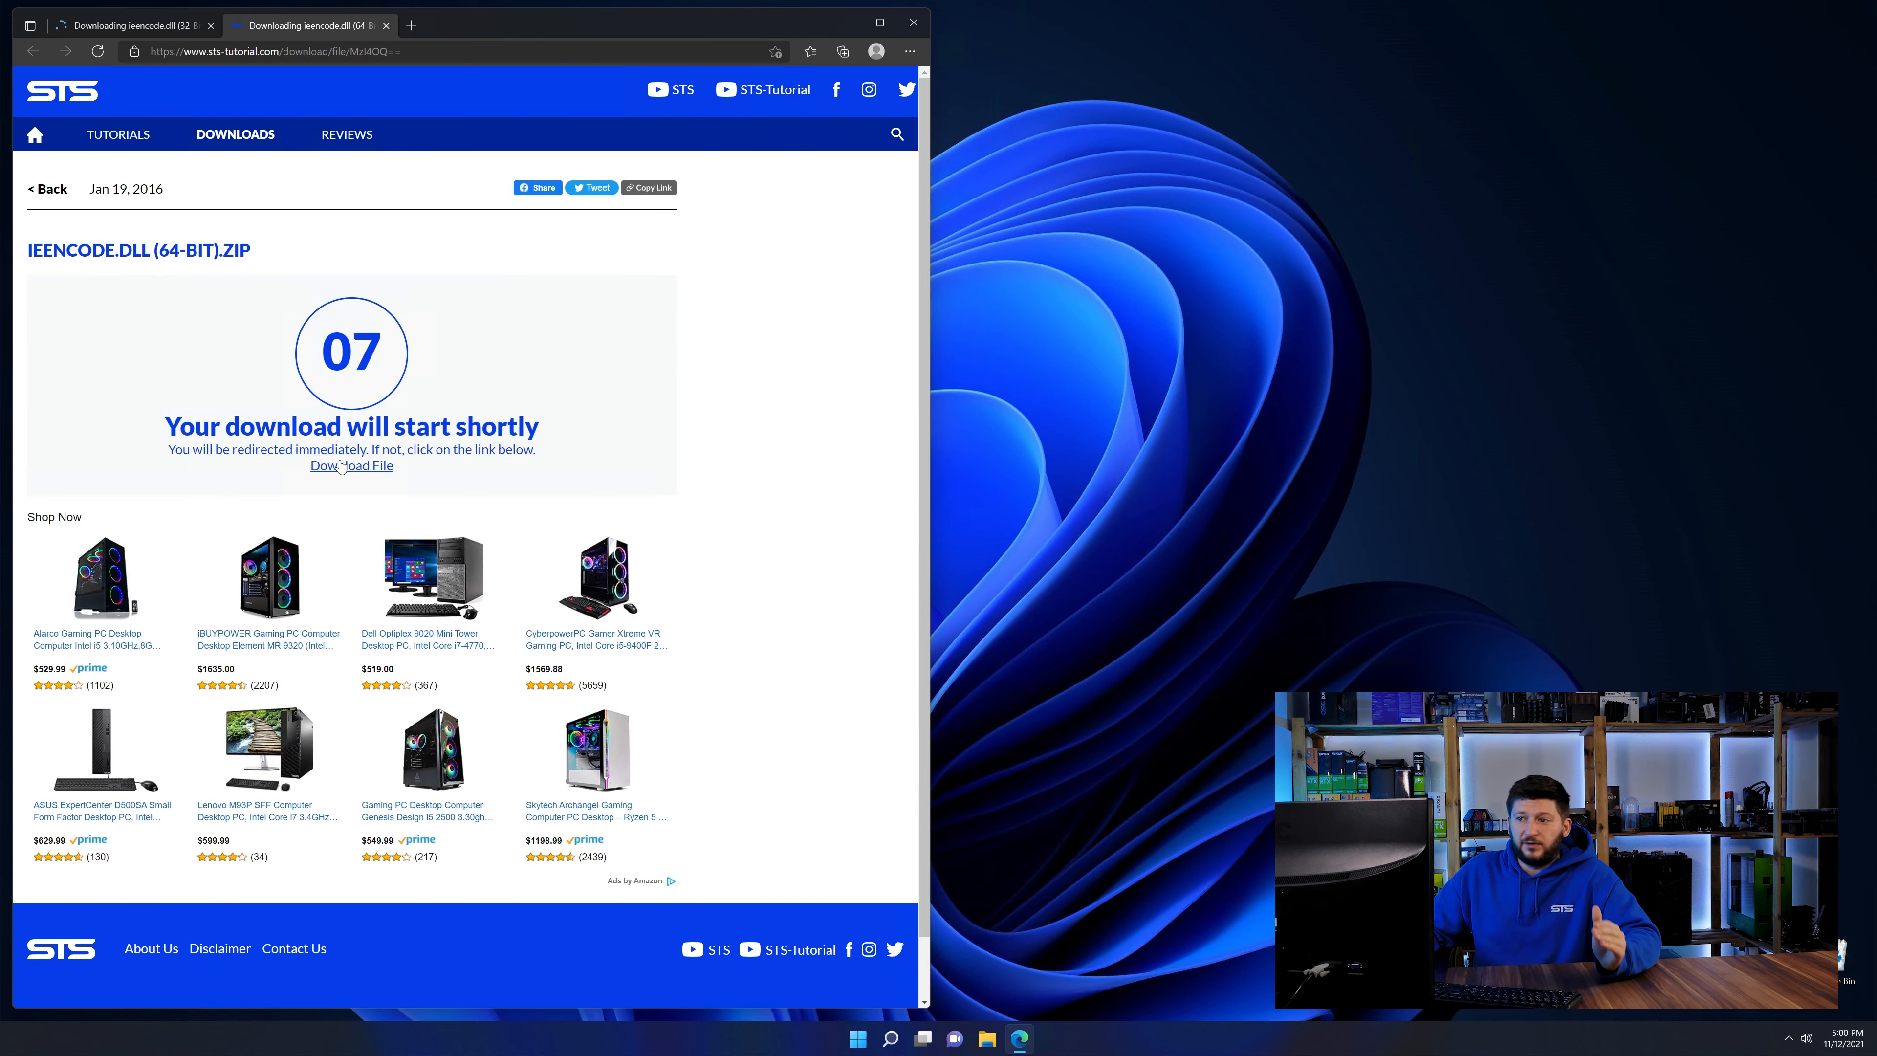
left_click(351, 465)
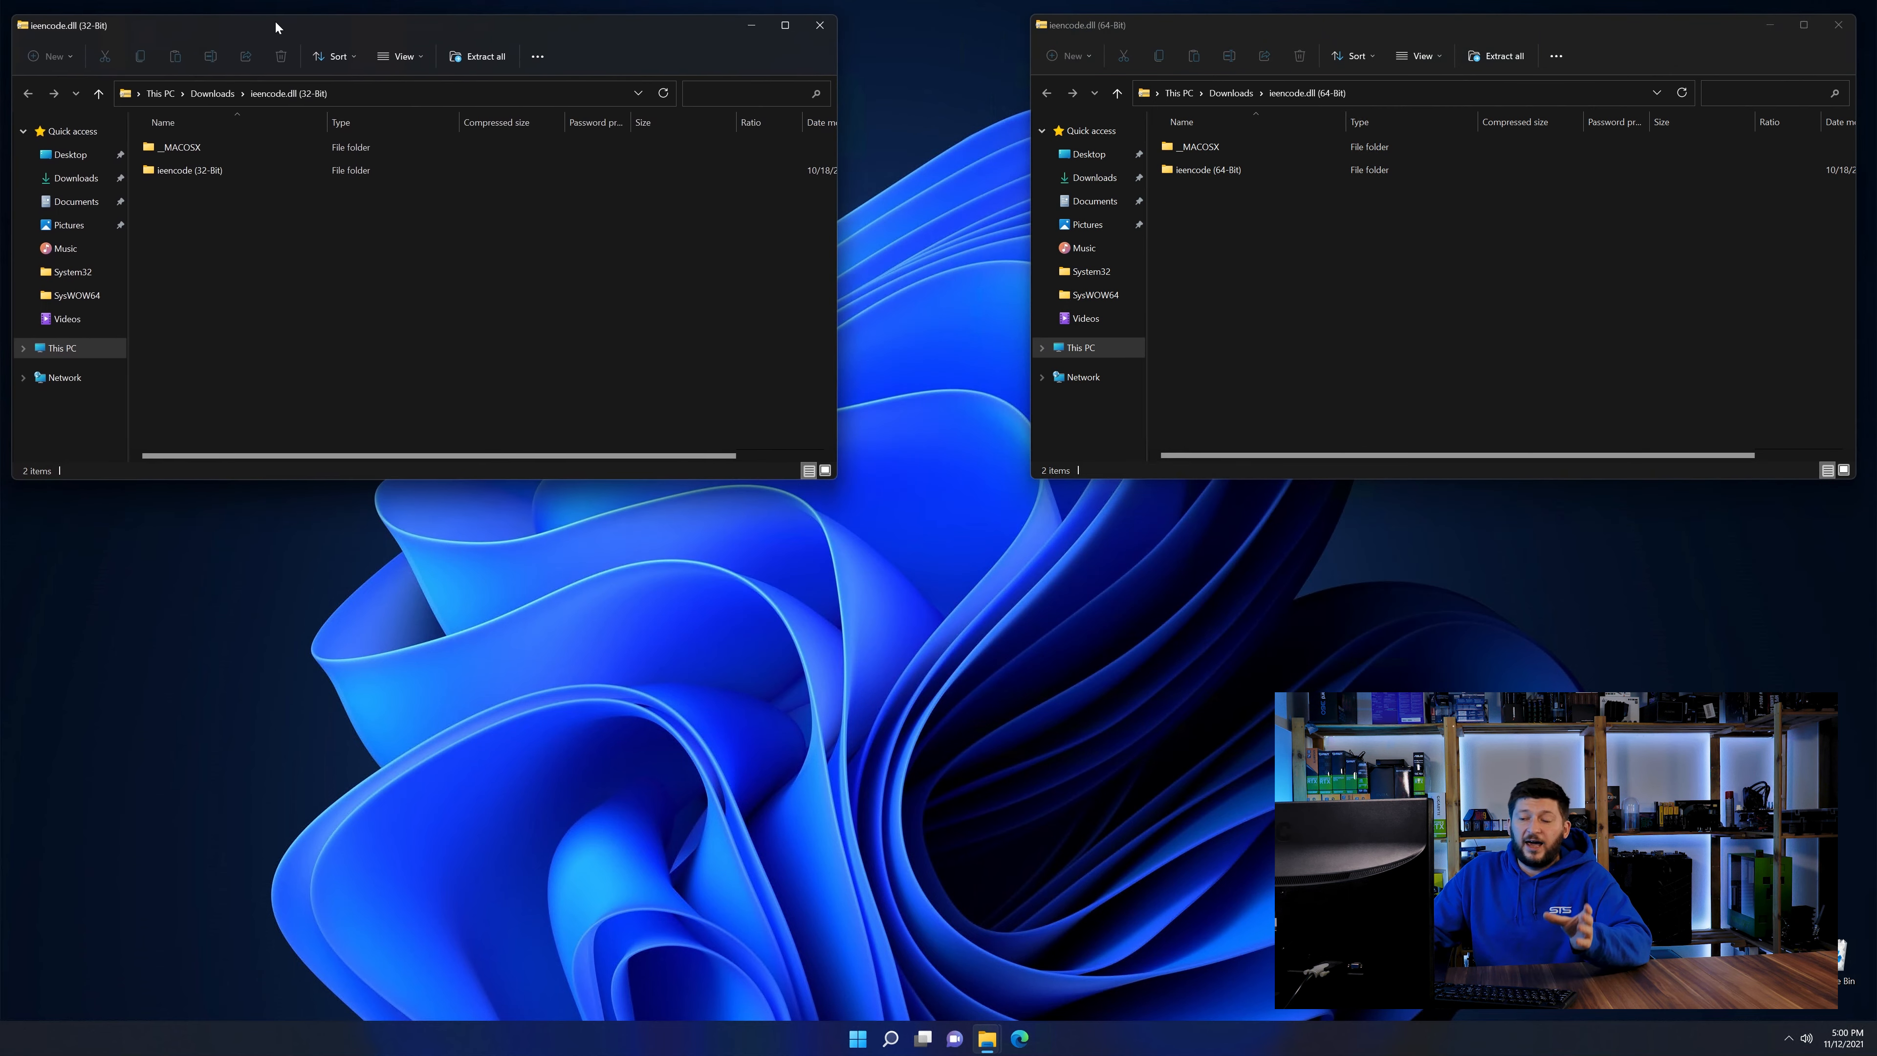
View the contents of the extracted ieencode 32-Bit and 64-Bit folders.
double_click(187, 169)
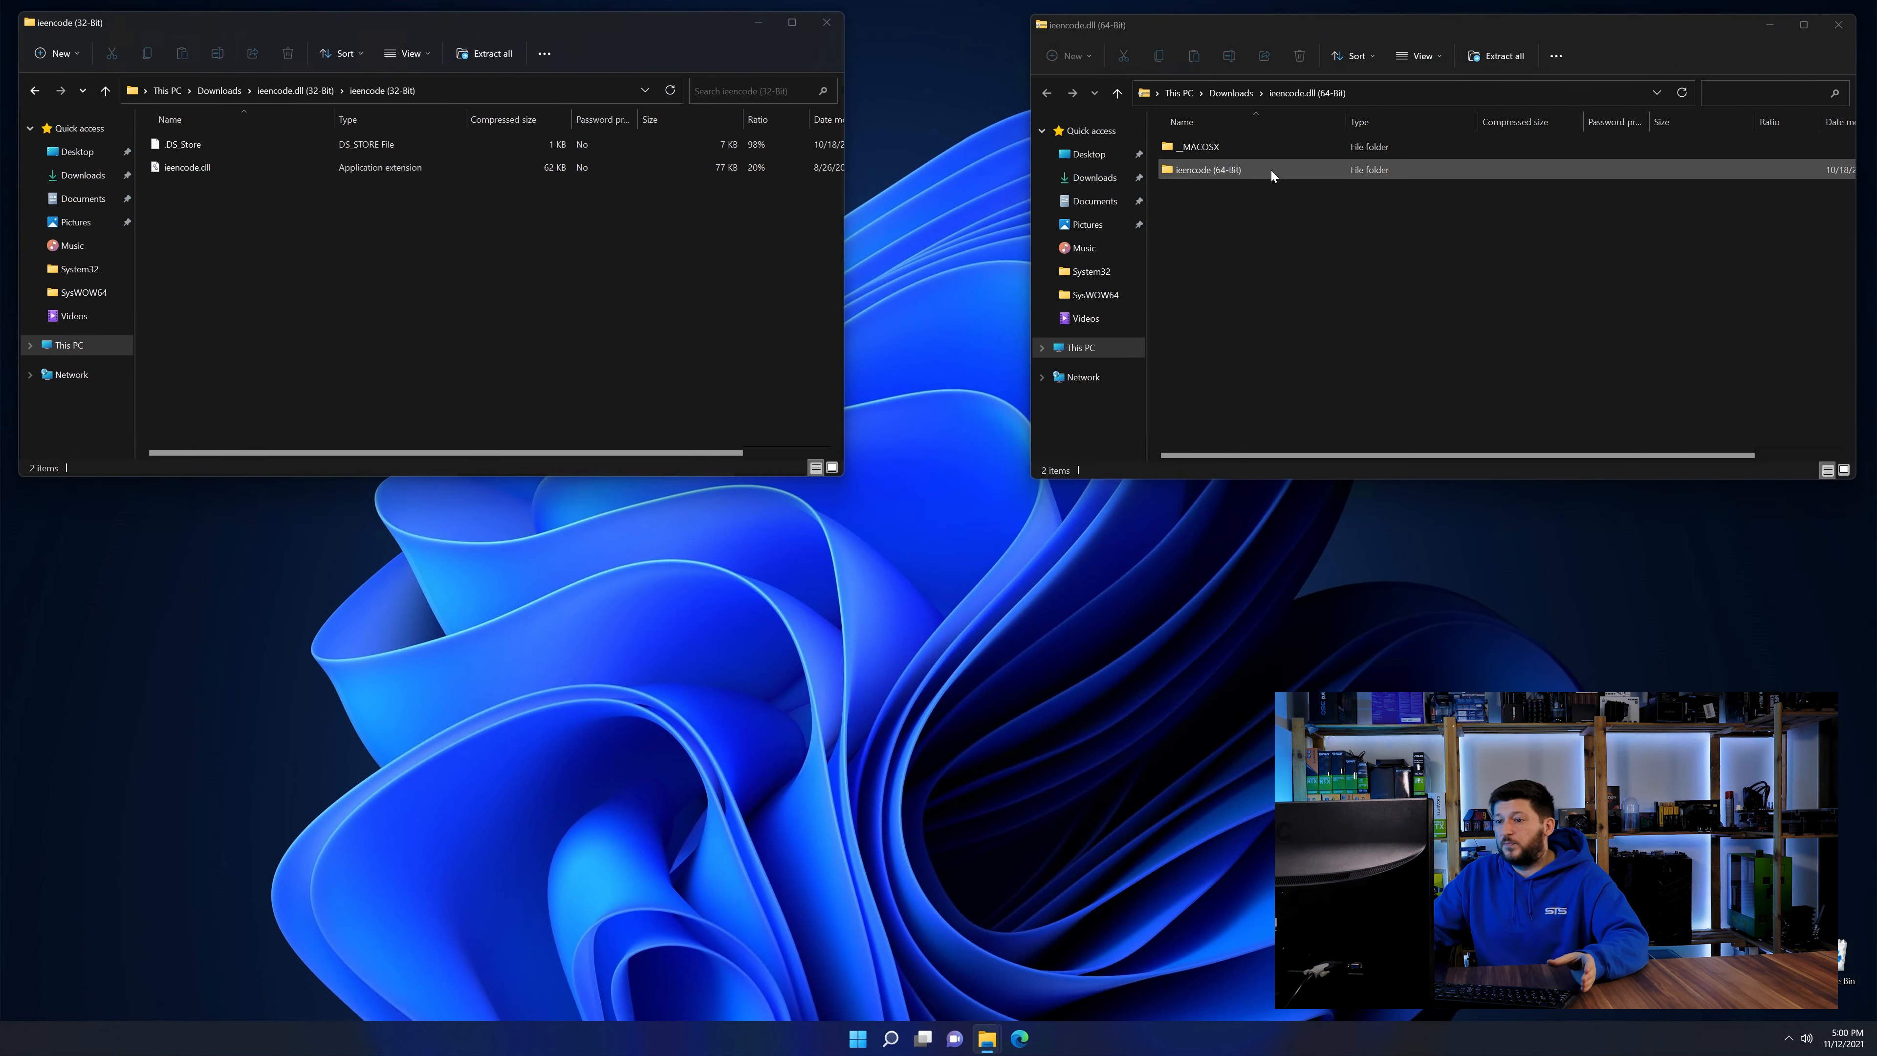
double_click(1209, 169)
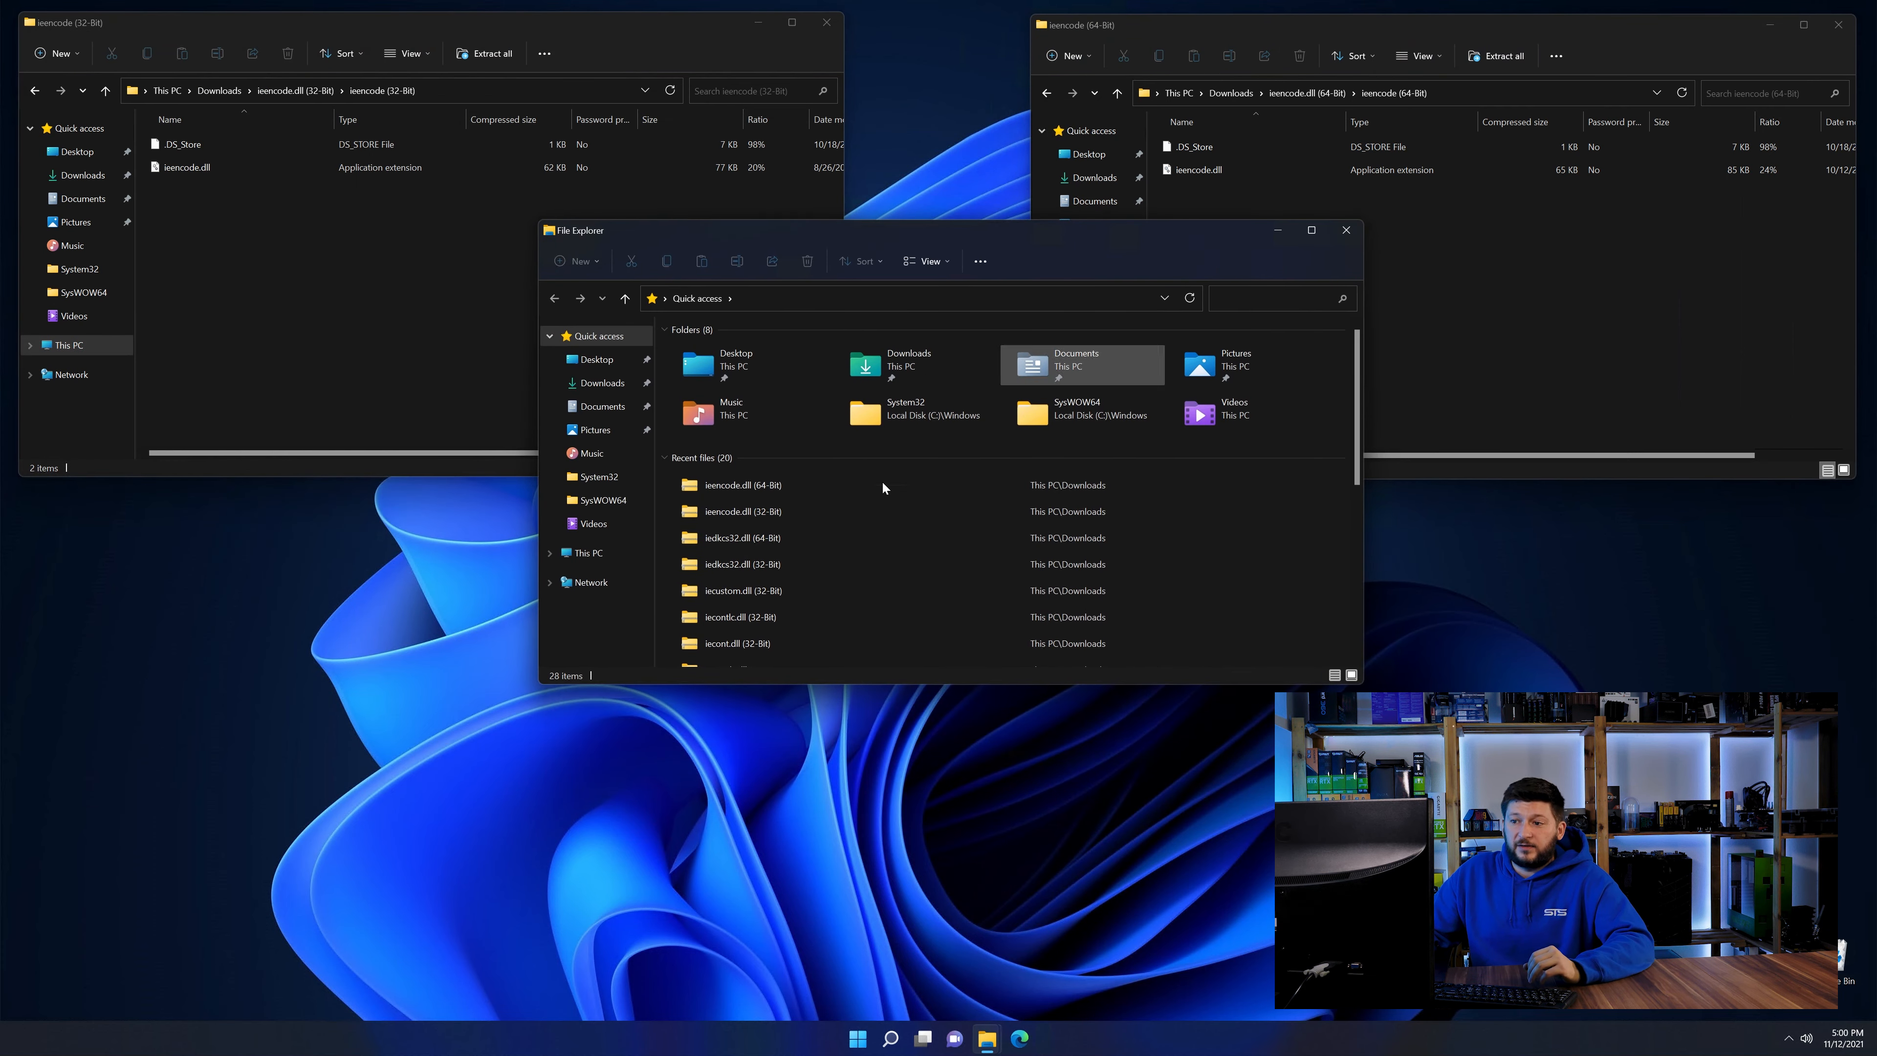
Browse to C:\Windows and pick up ieencode.dll to copy into the system folders.
left_click(587, 552)
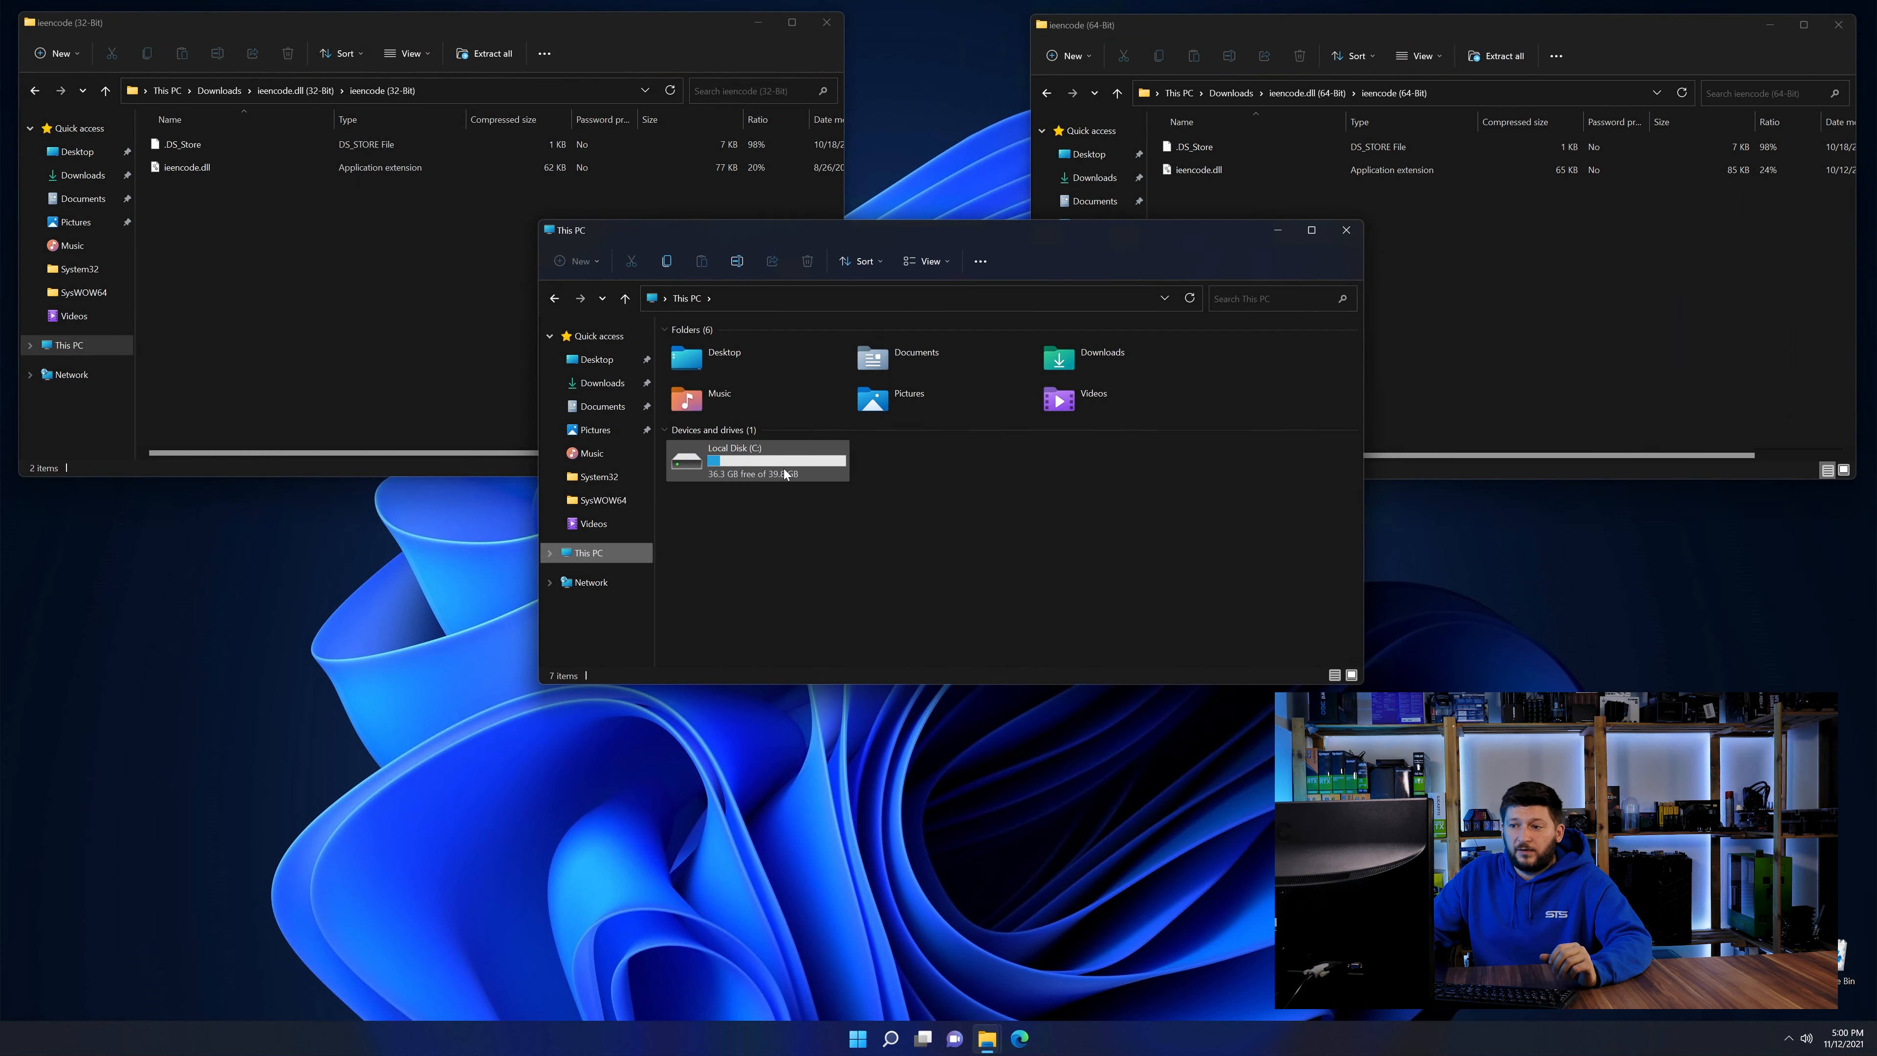
double_click(734, 461)
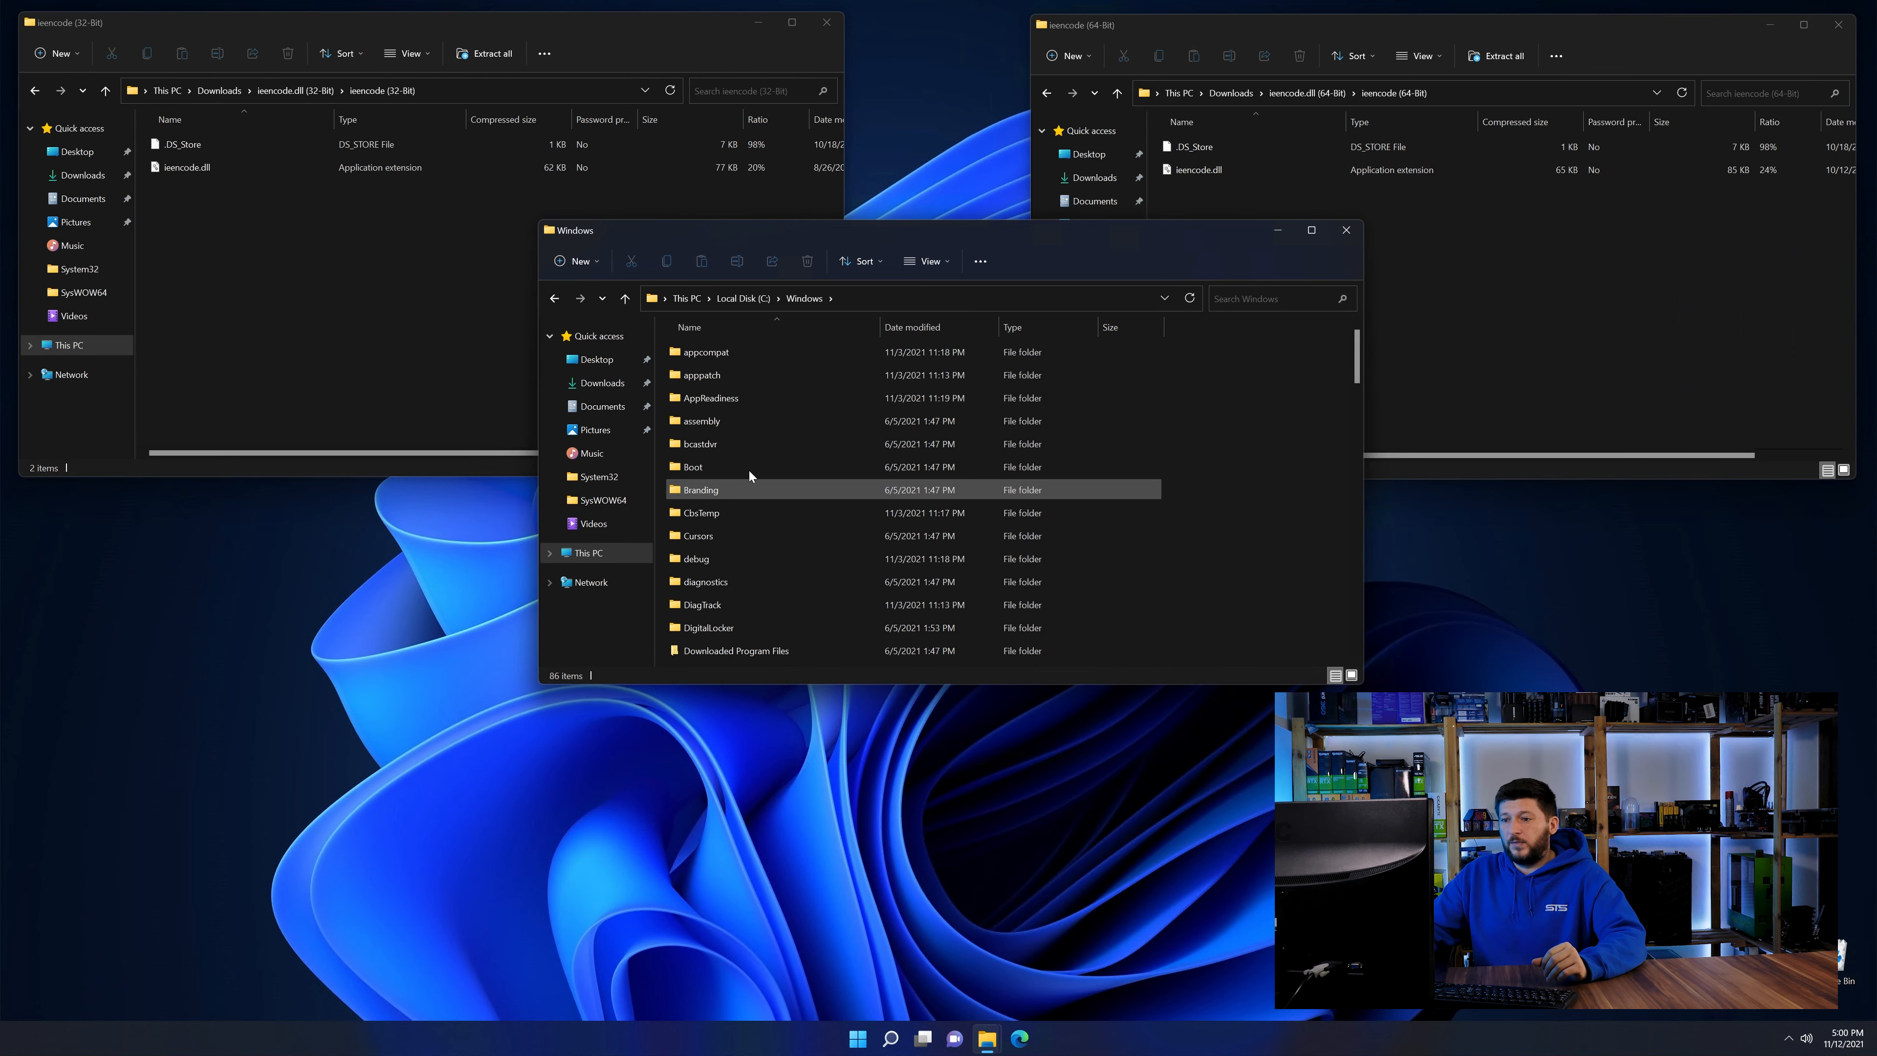
scroll("down", 3)
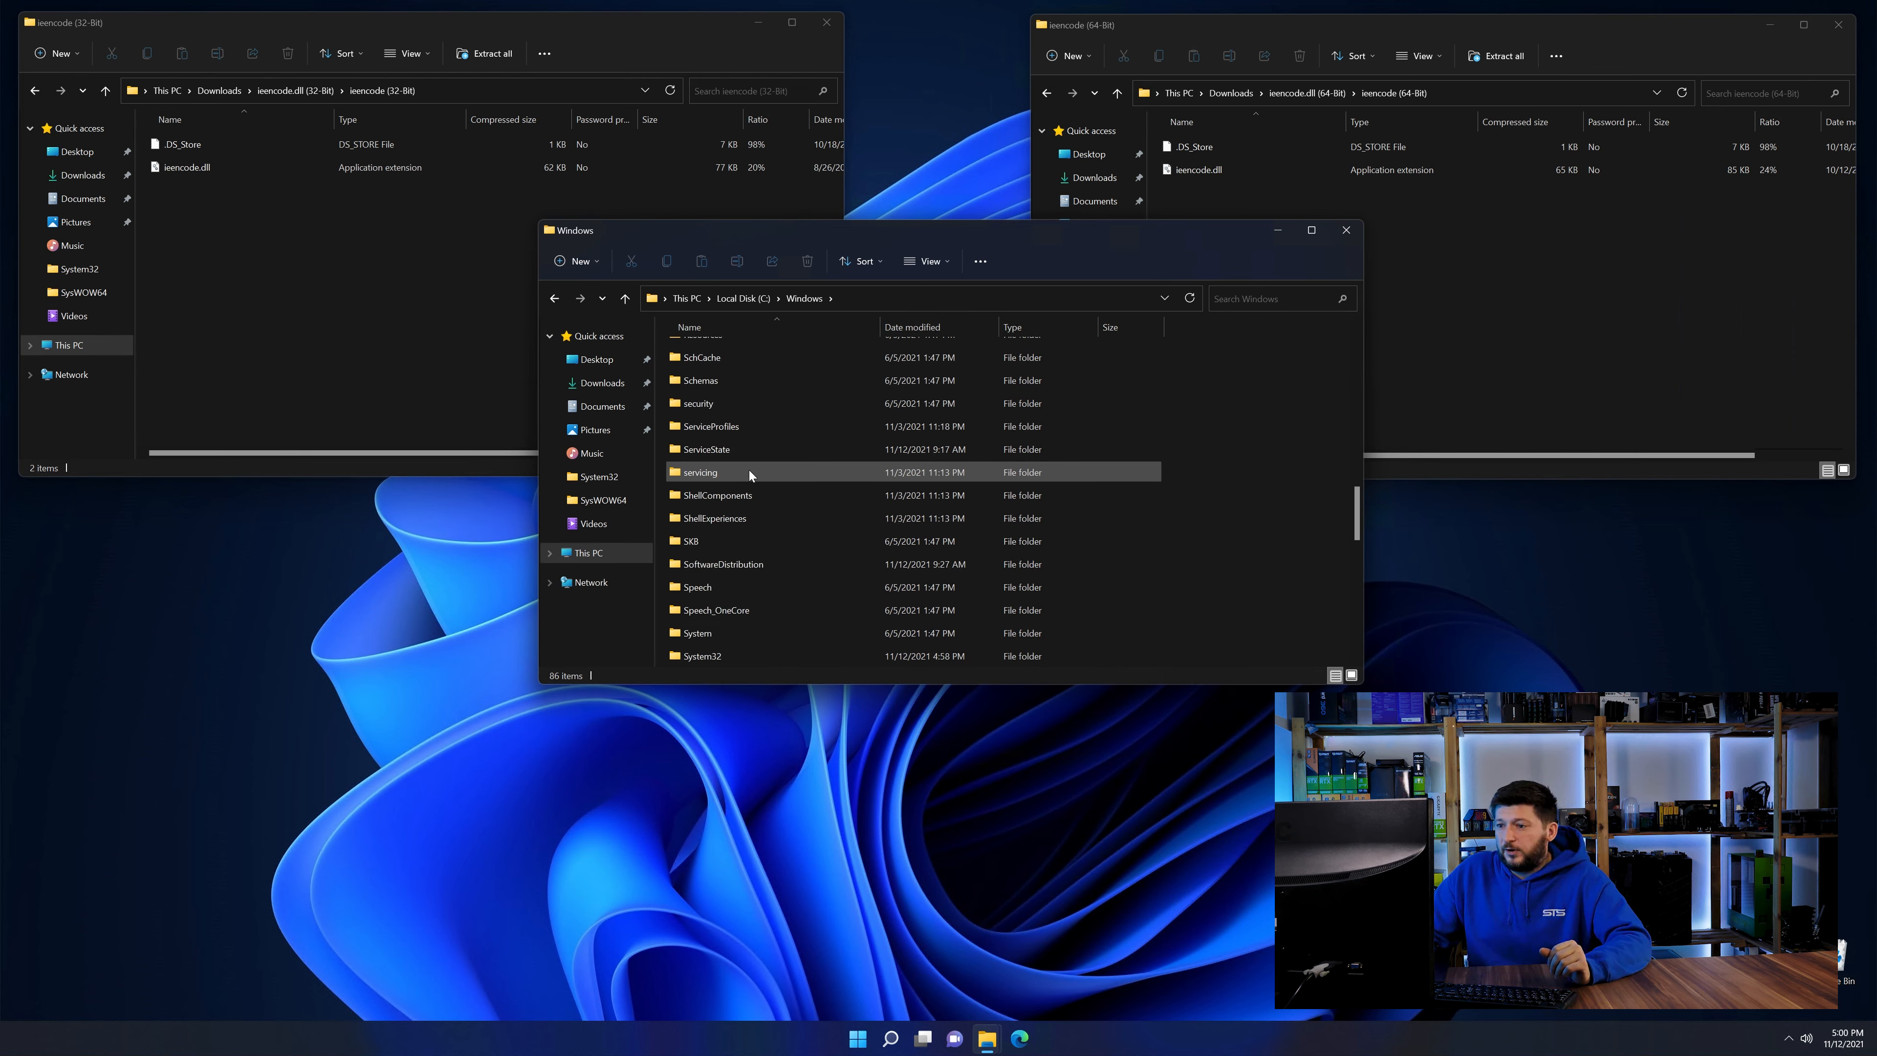
scroll("down", 3)
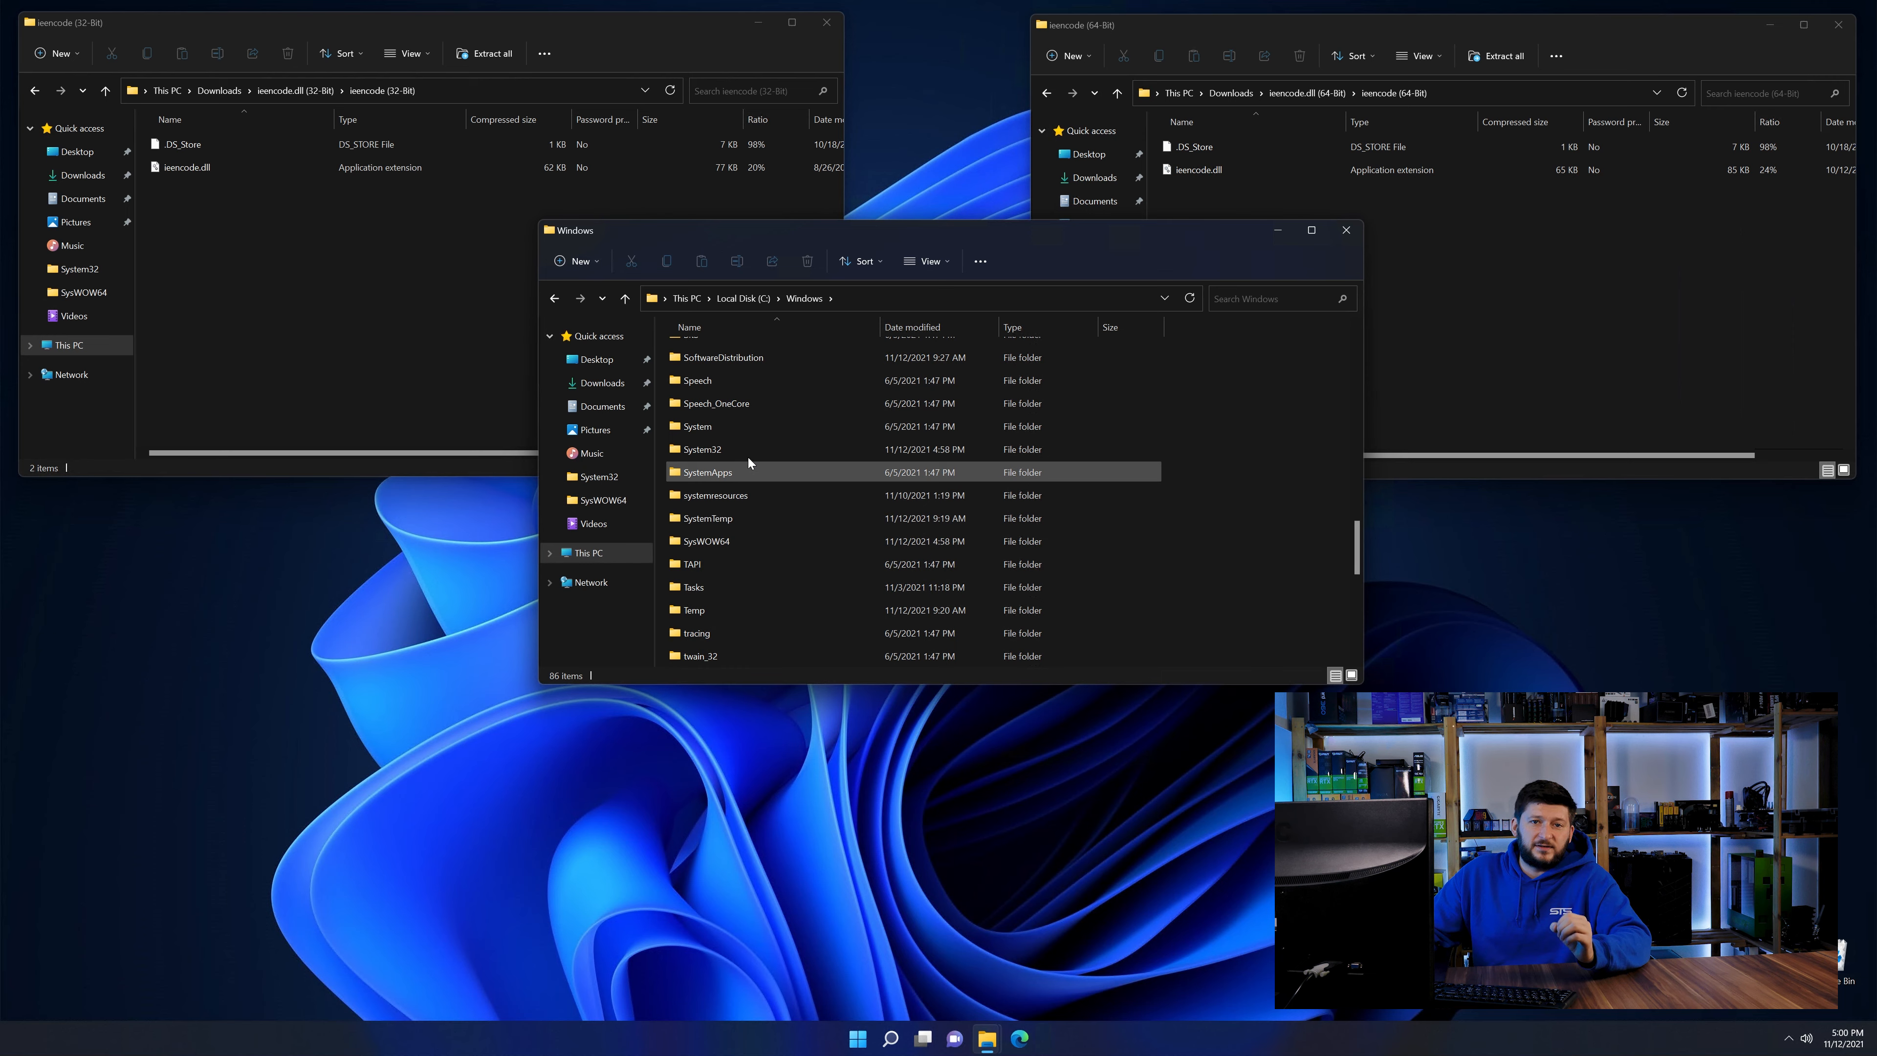
left_click(706, 448)
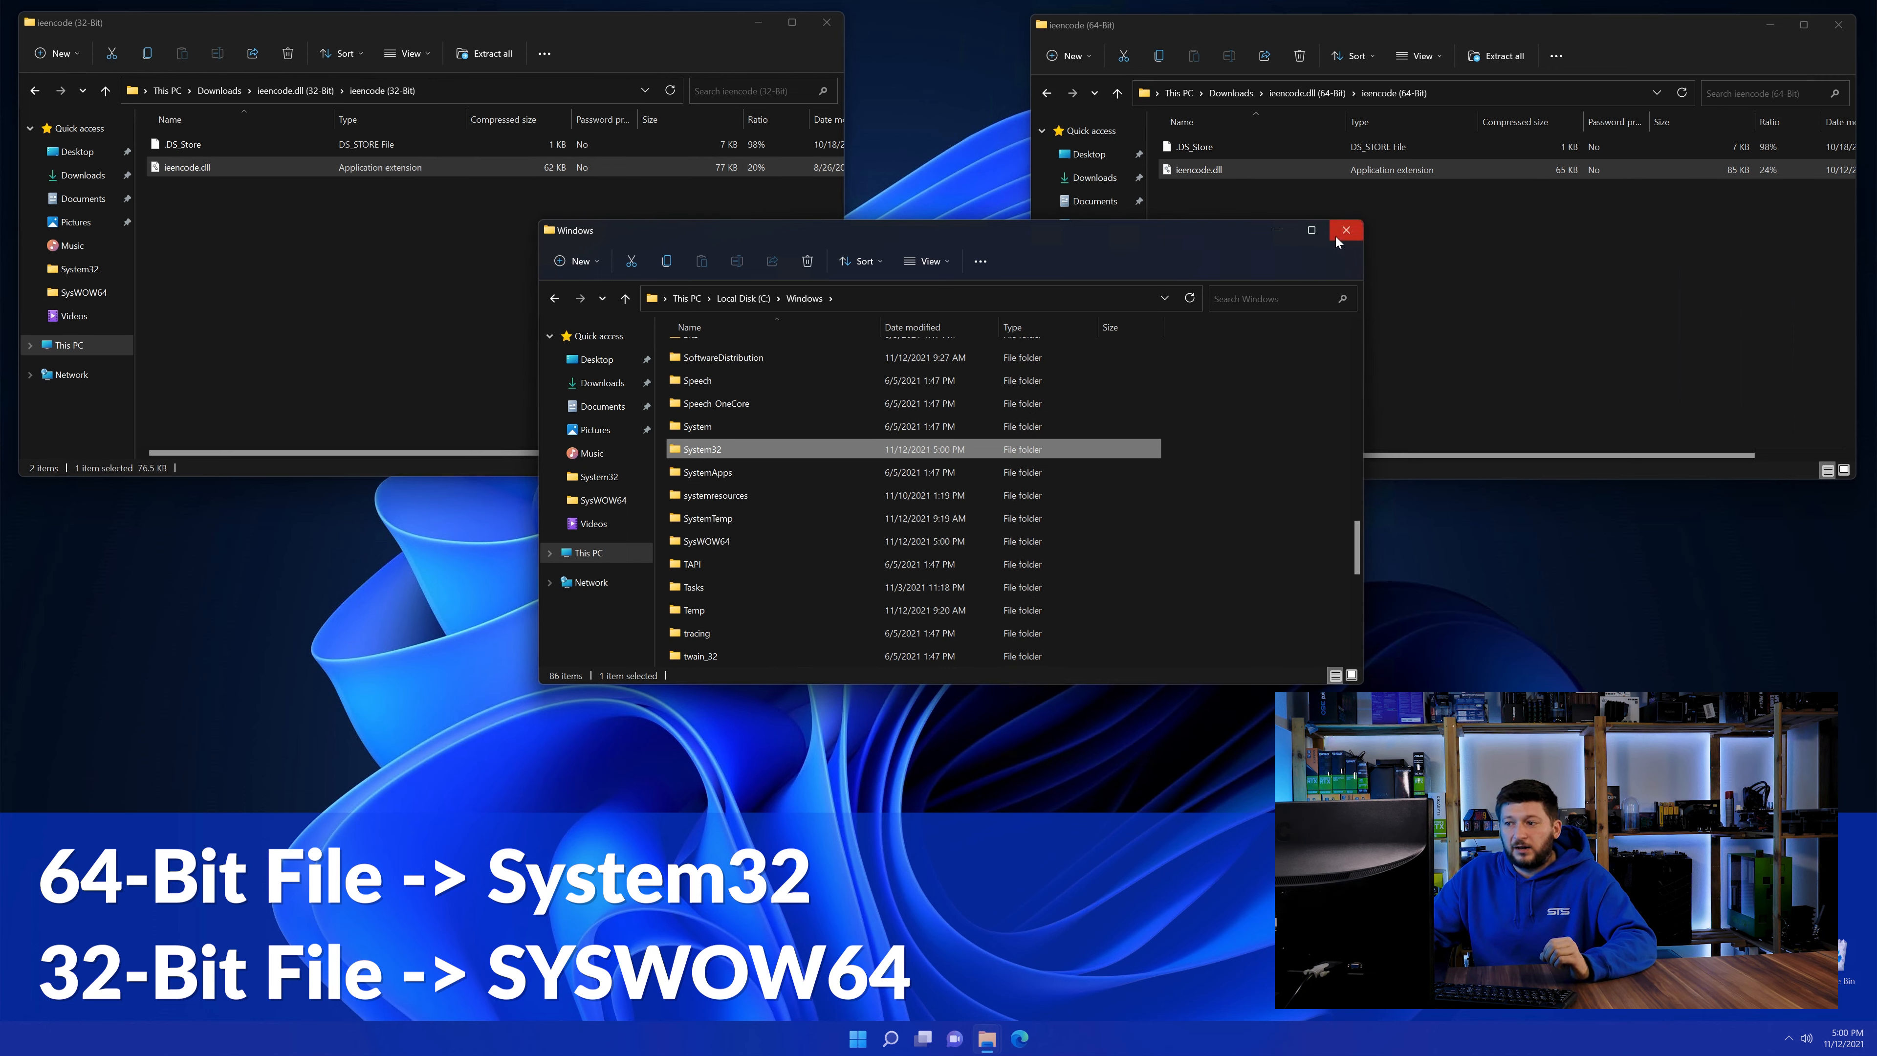
left_click(1344, 229)
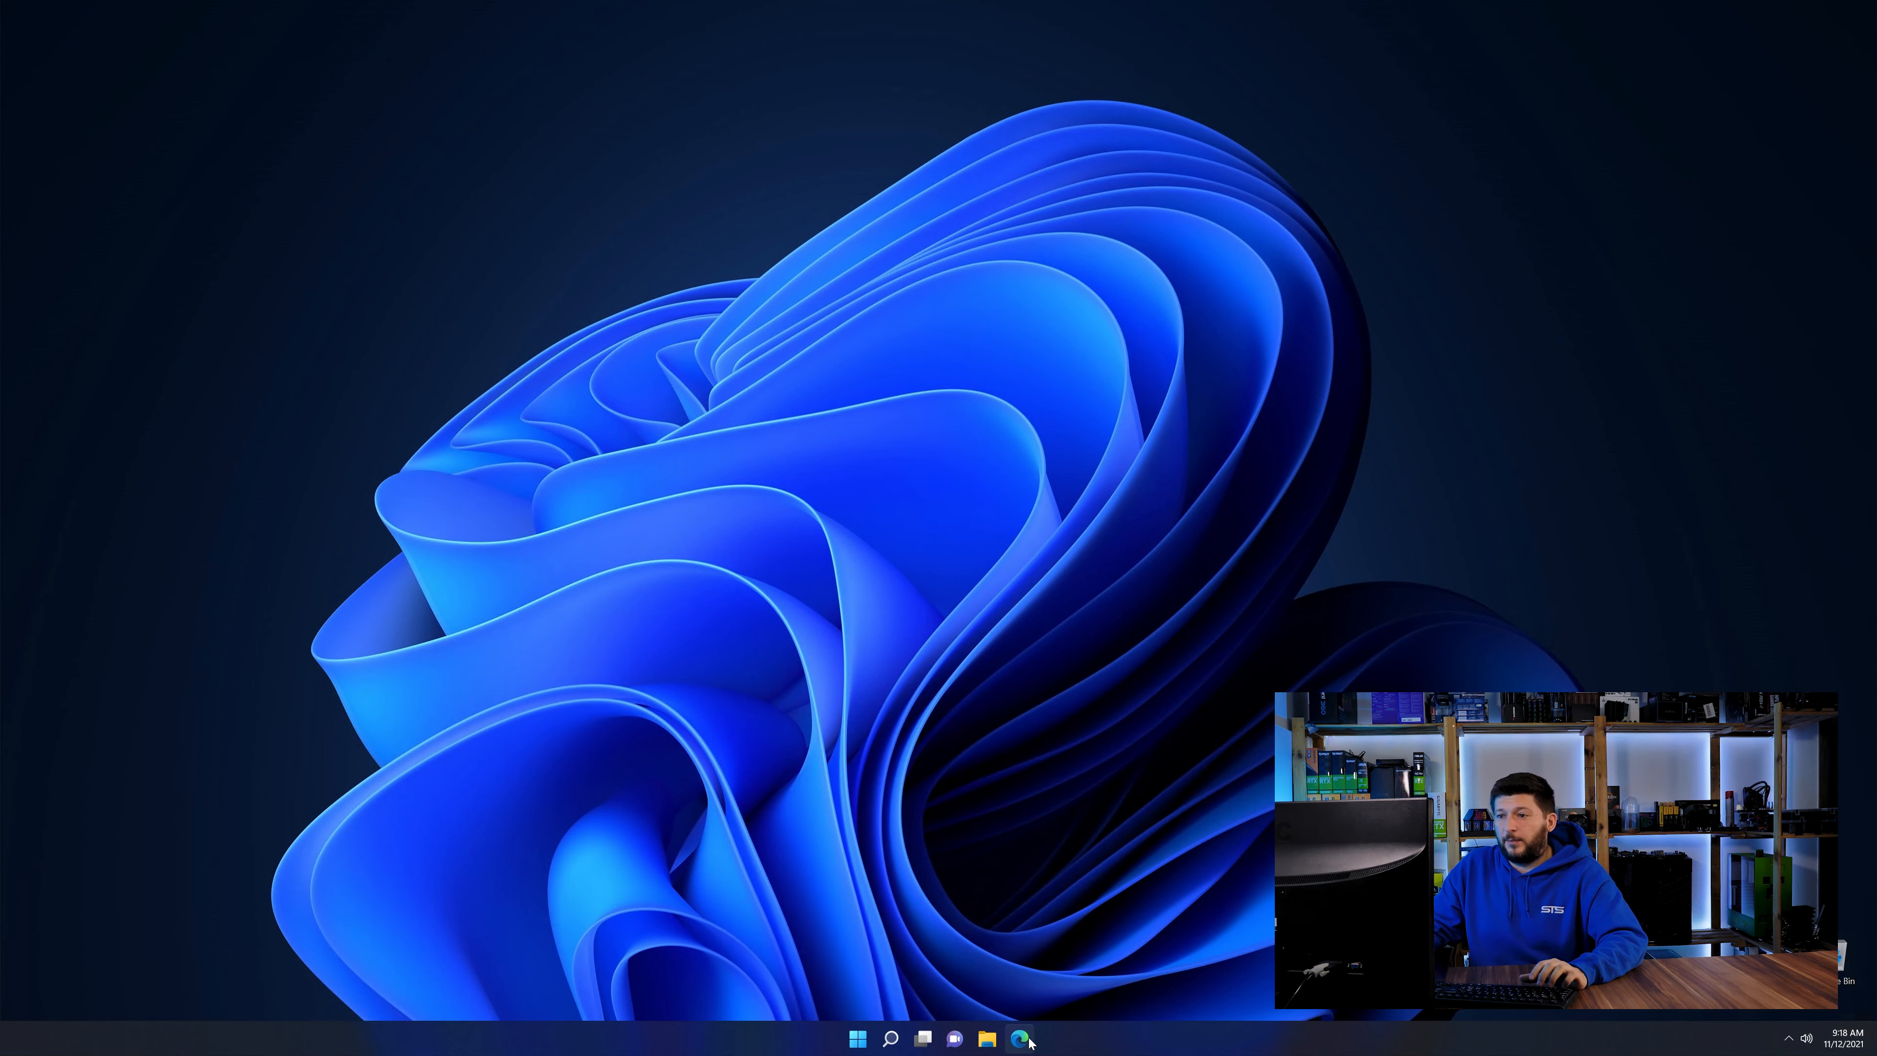
Show the Visual C++ Redistributable 2019 page's download buttons in Edge.
left_click(1019, 1038)
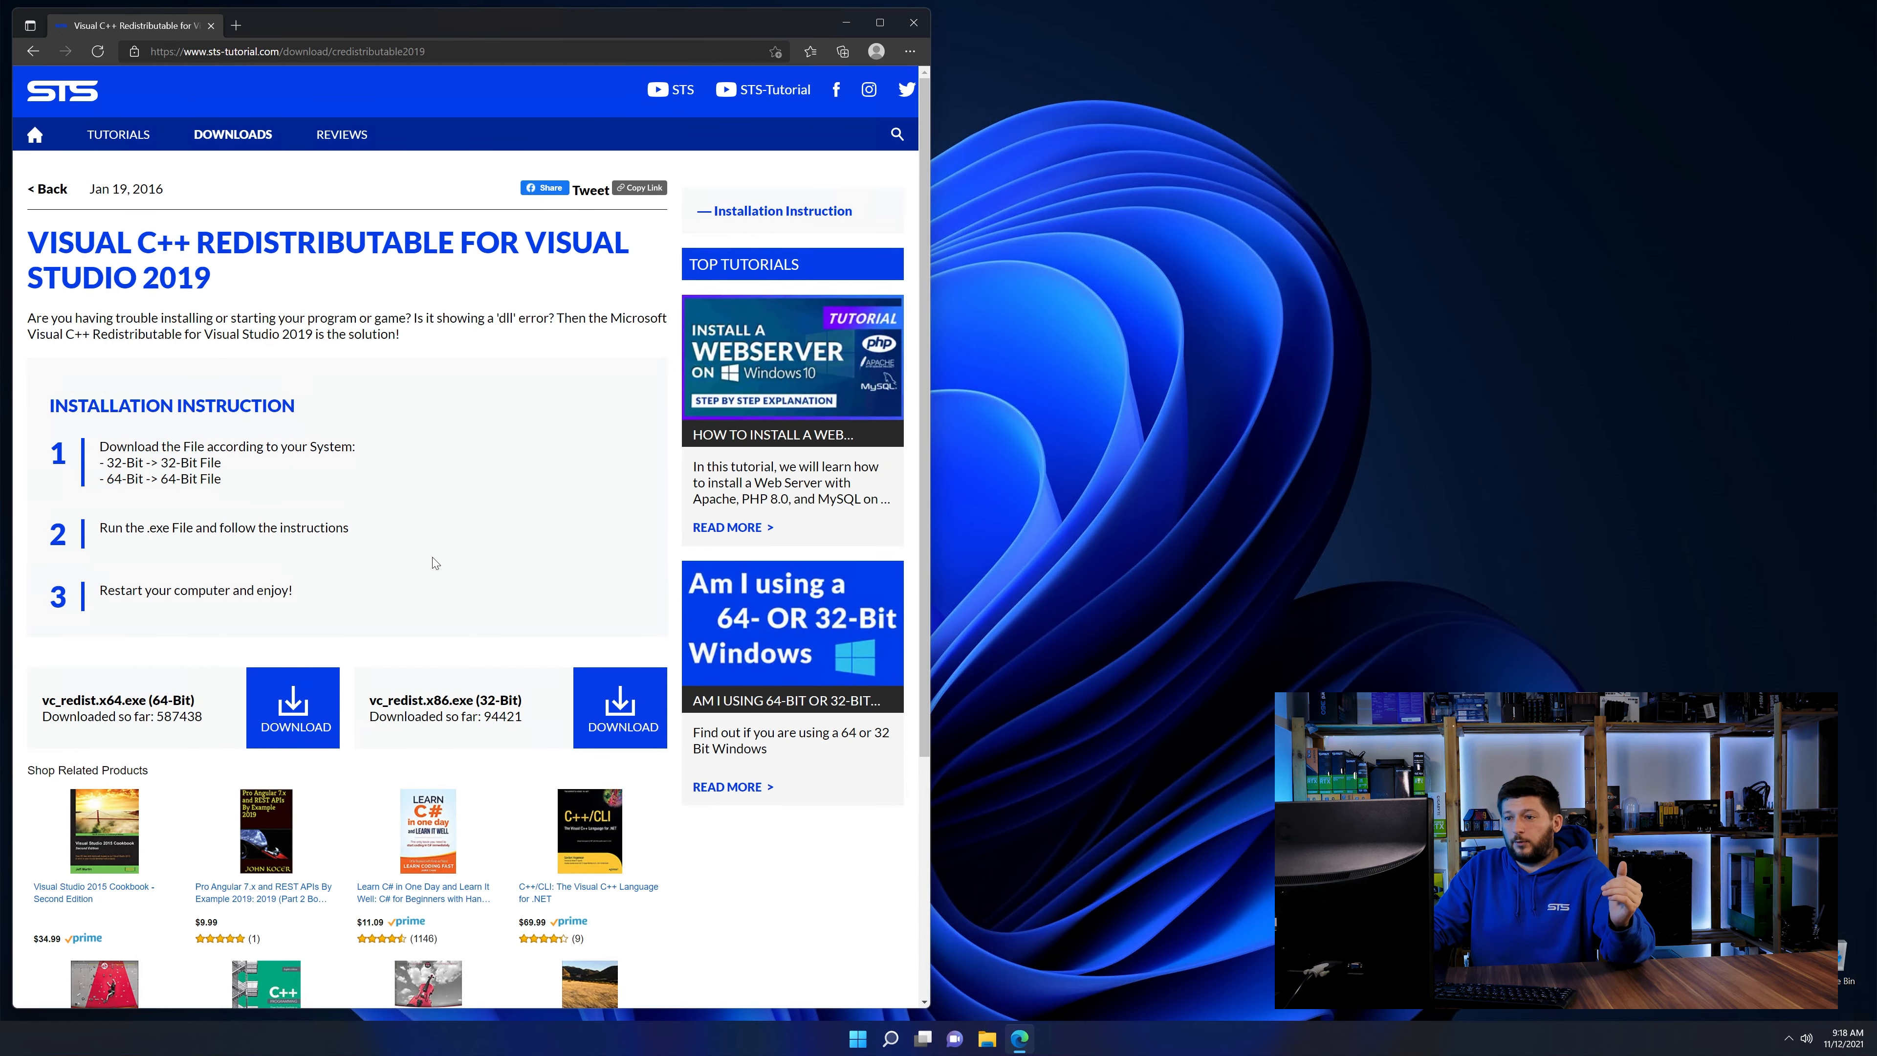
scroll("down", 3)
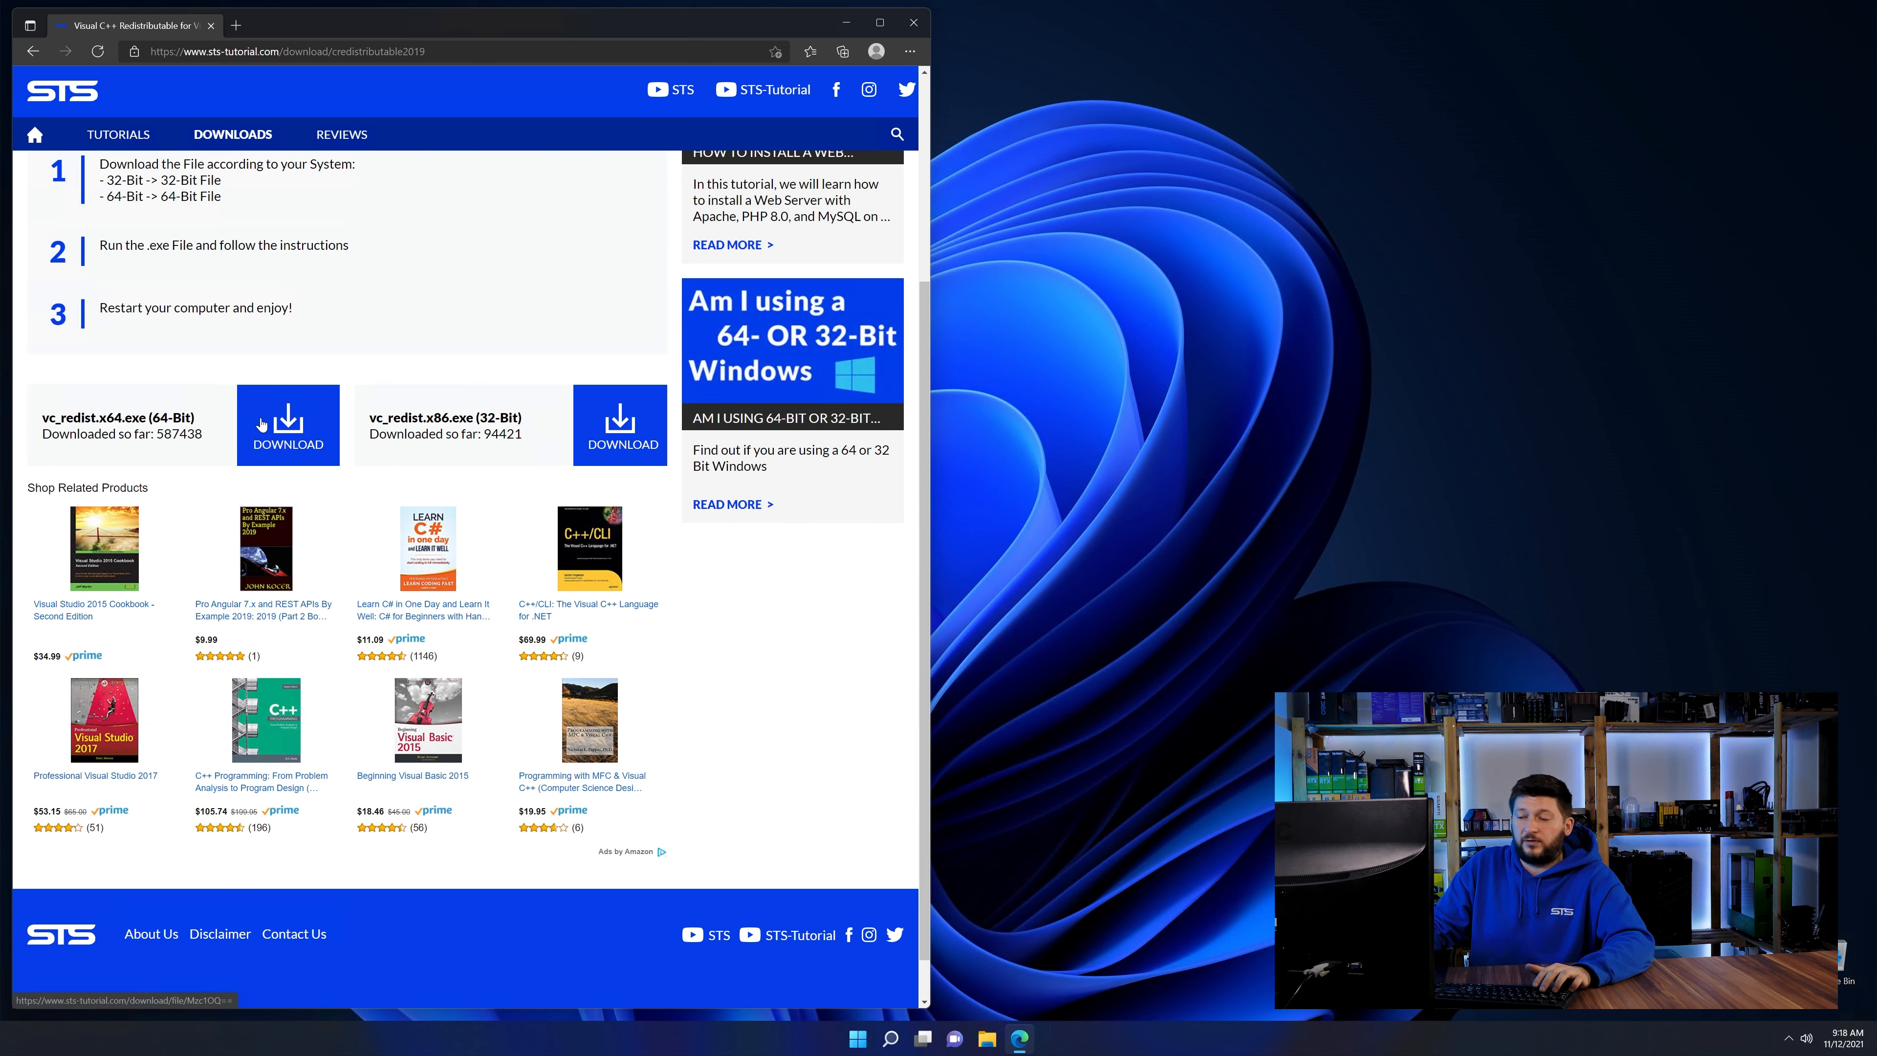
scroll("down", 3)
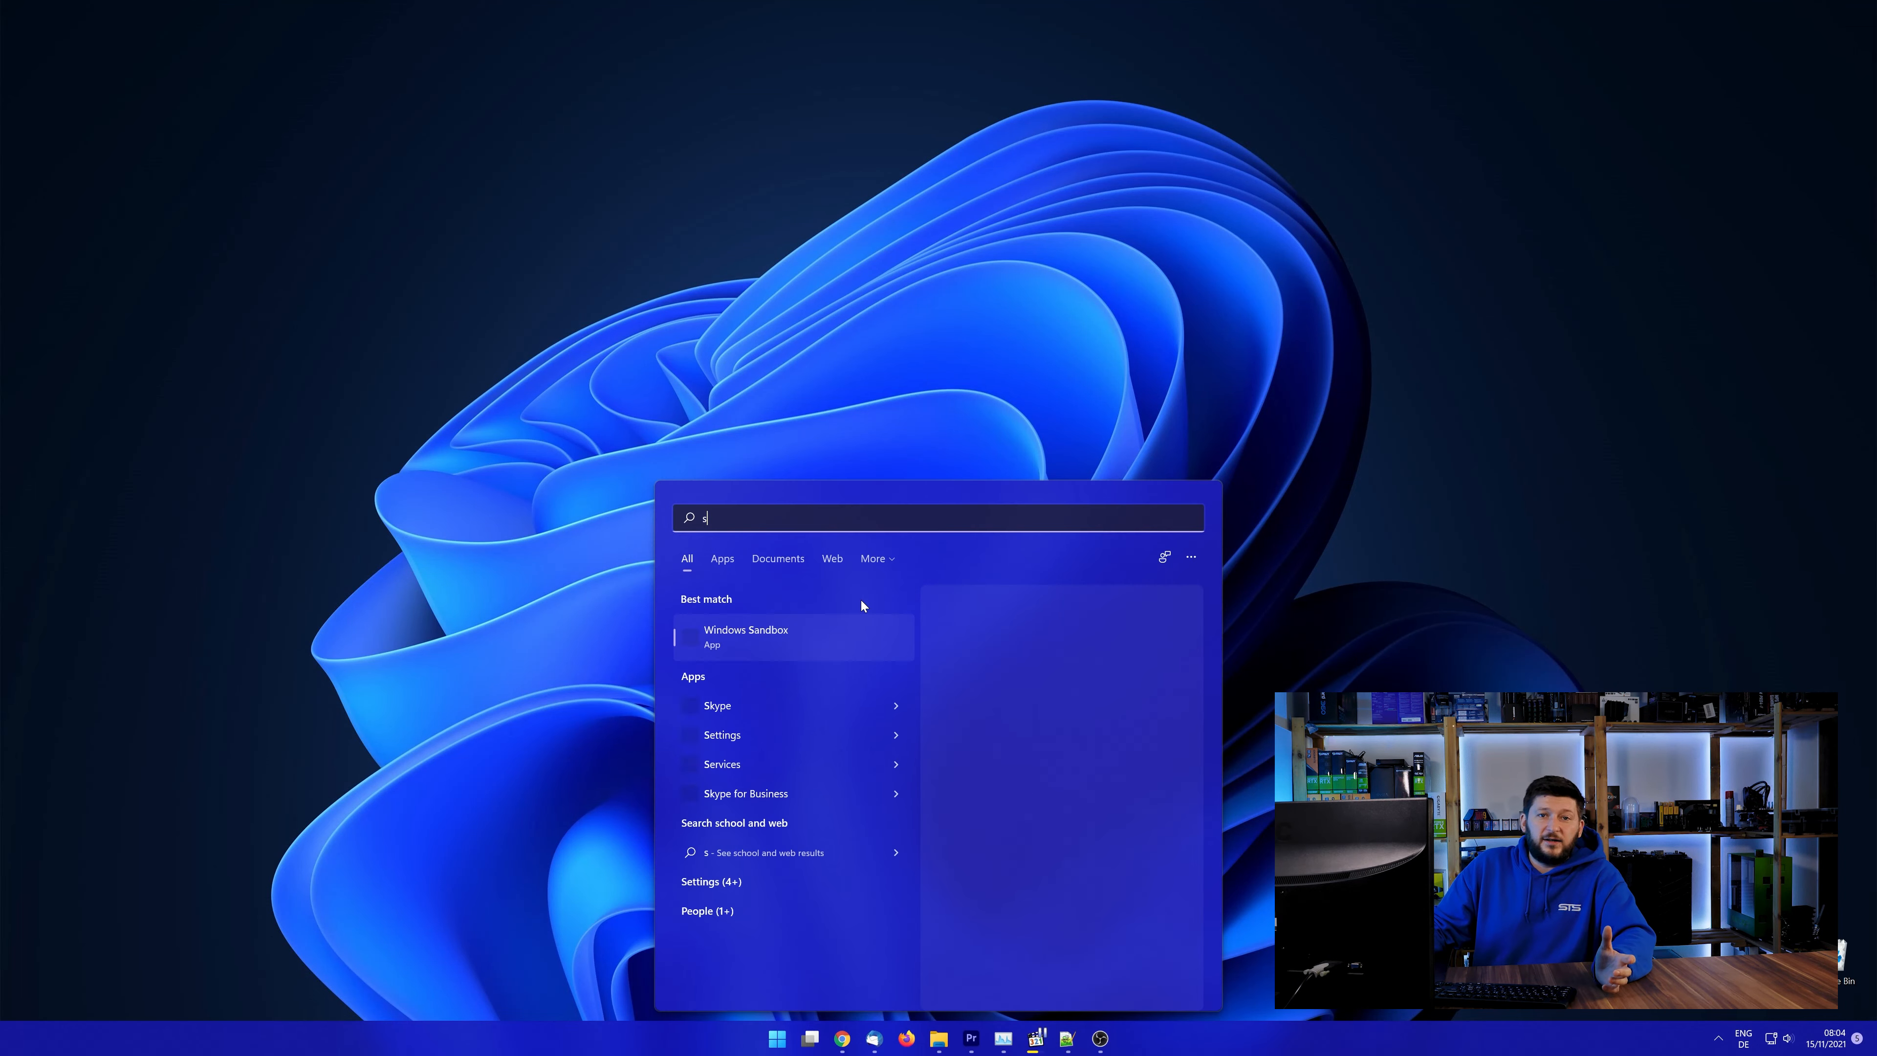
Search Start for 'system' and open the System control panel to check the Windows type.
type("ystem")
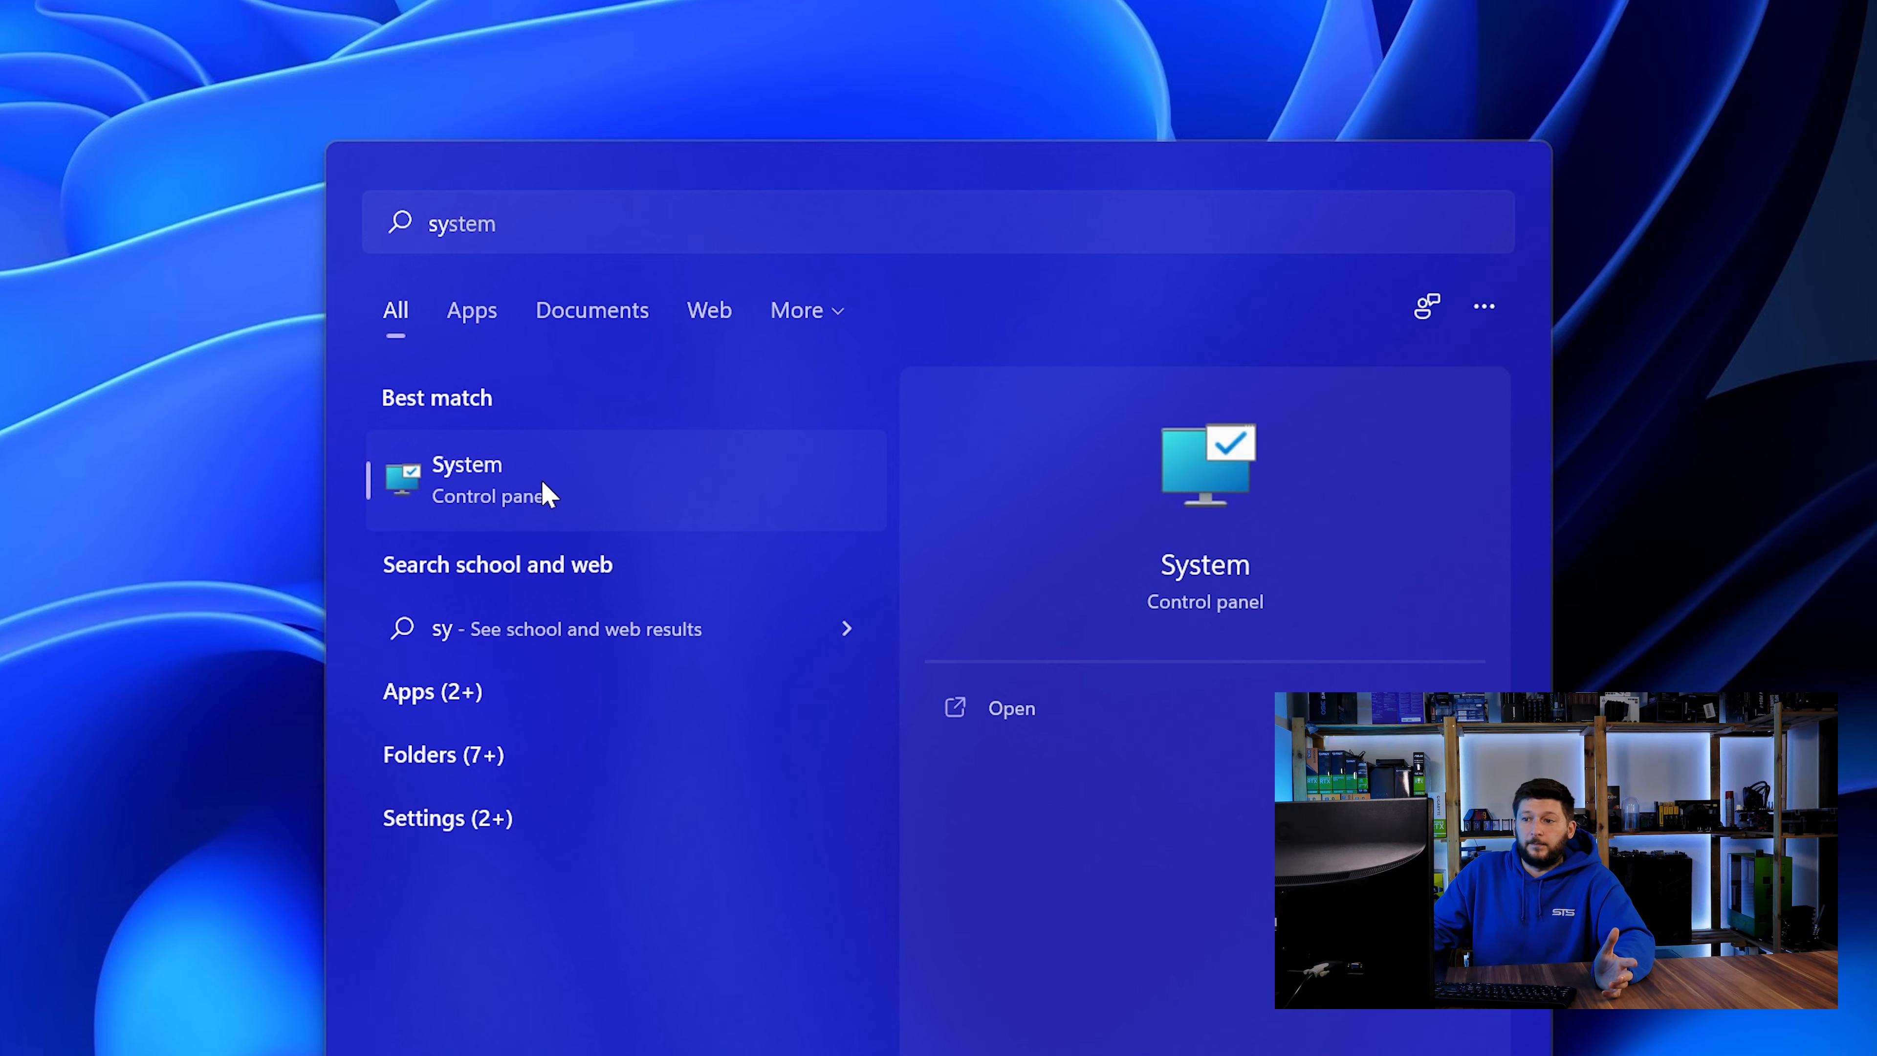
left_click(503, 479)
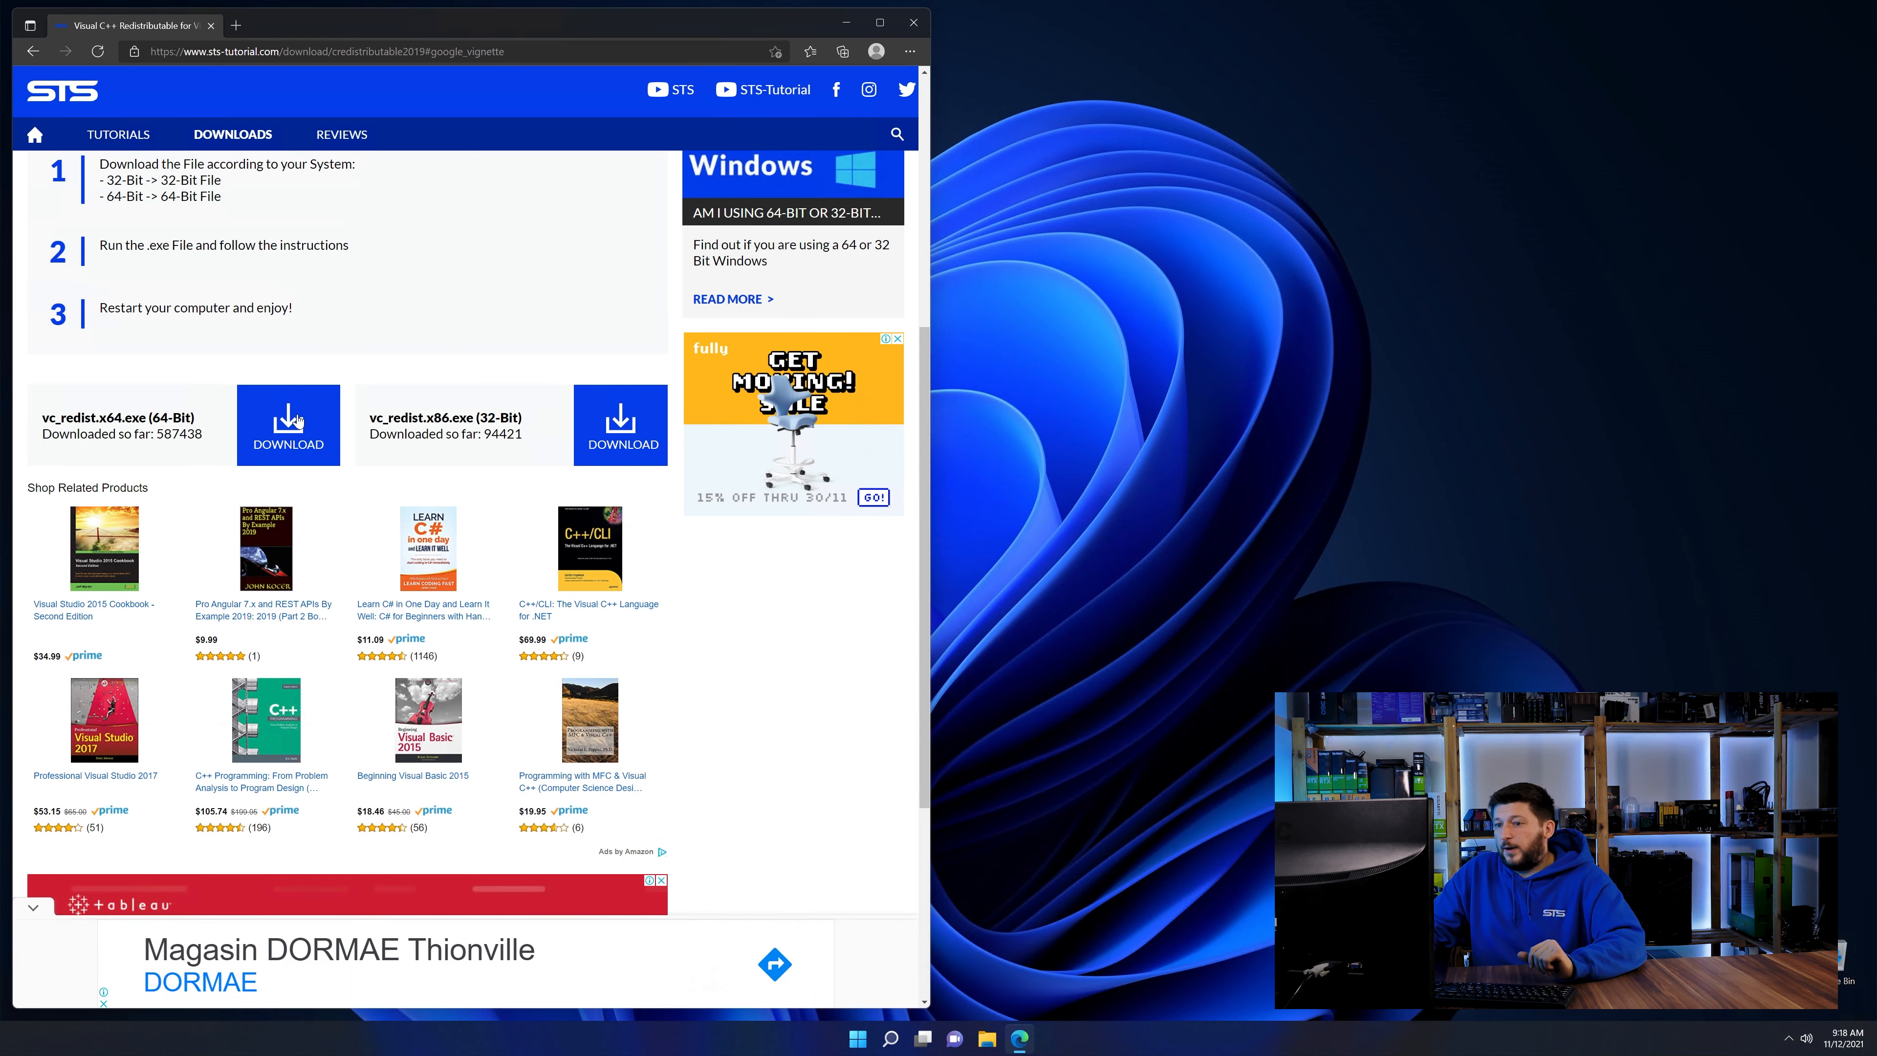
Run vc_redist.x64.exe and install the Visual C++ 2015-2019 Redistributable (x64).
left_click(287, 425)
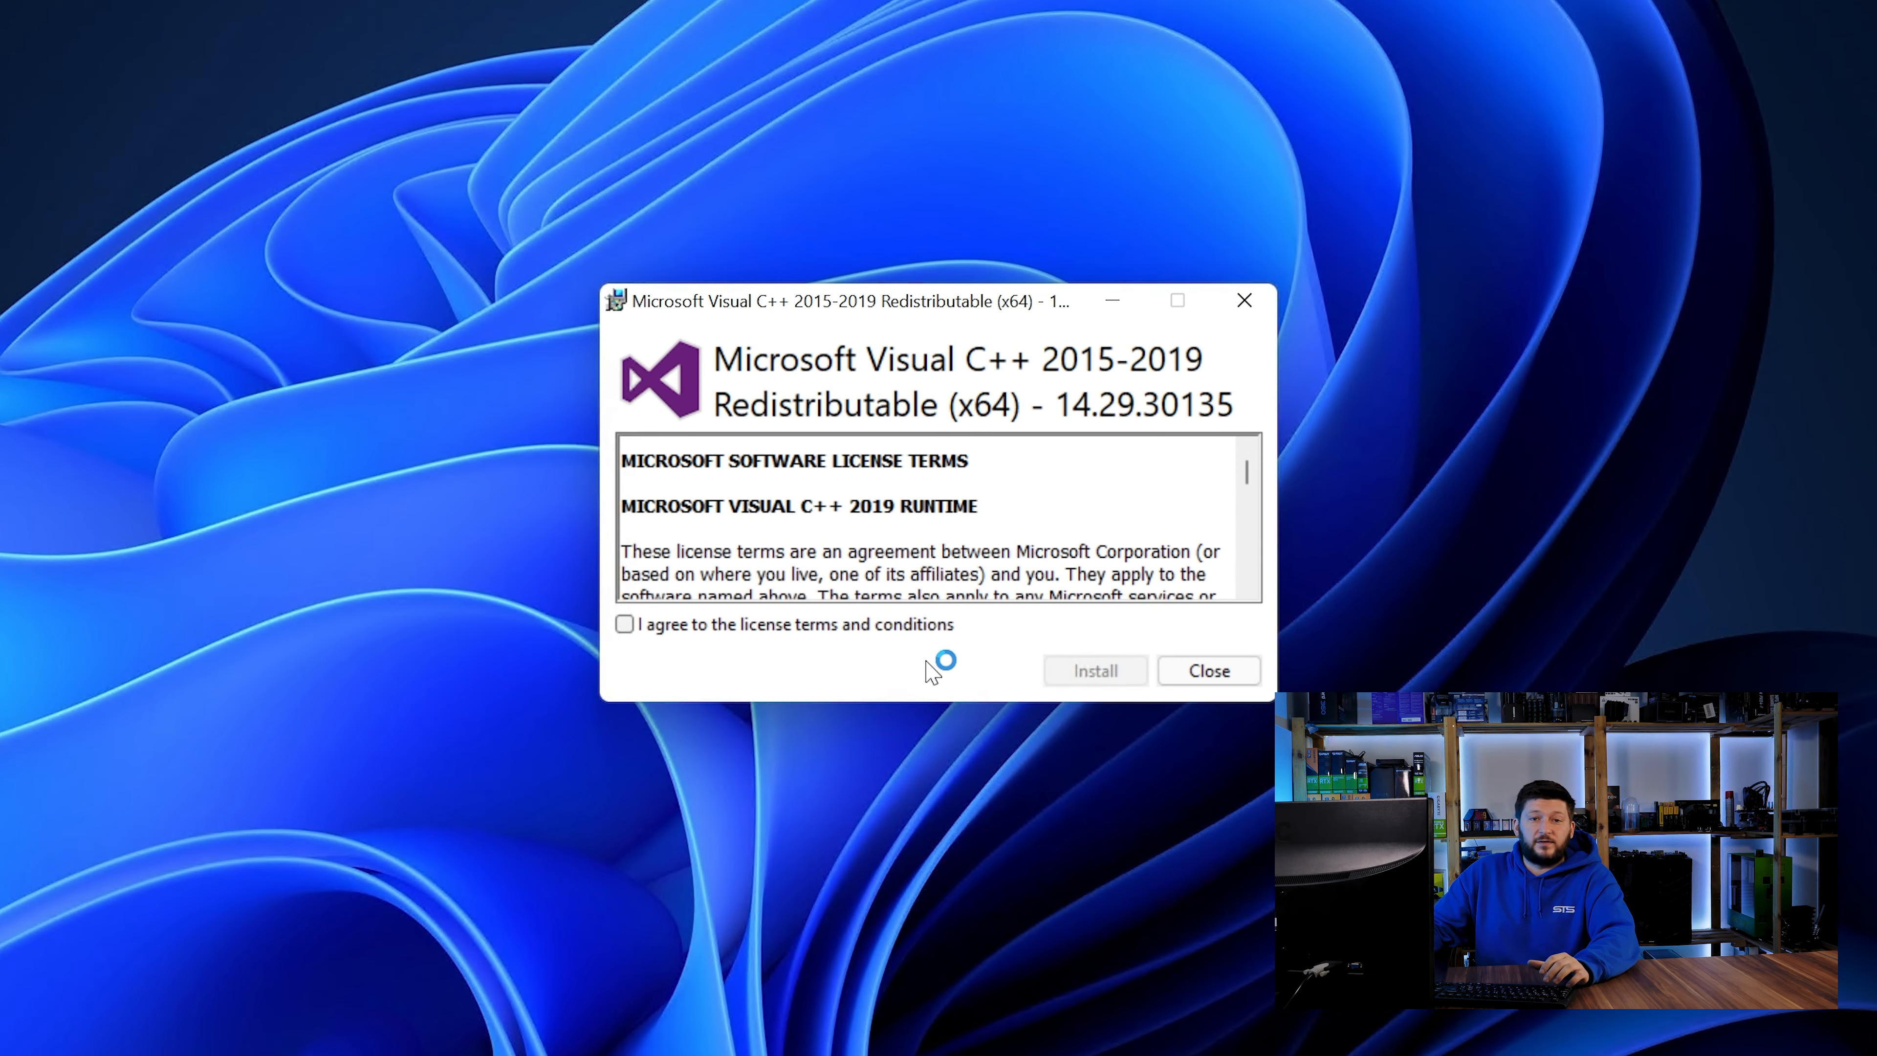
left_click(1093, 671)
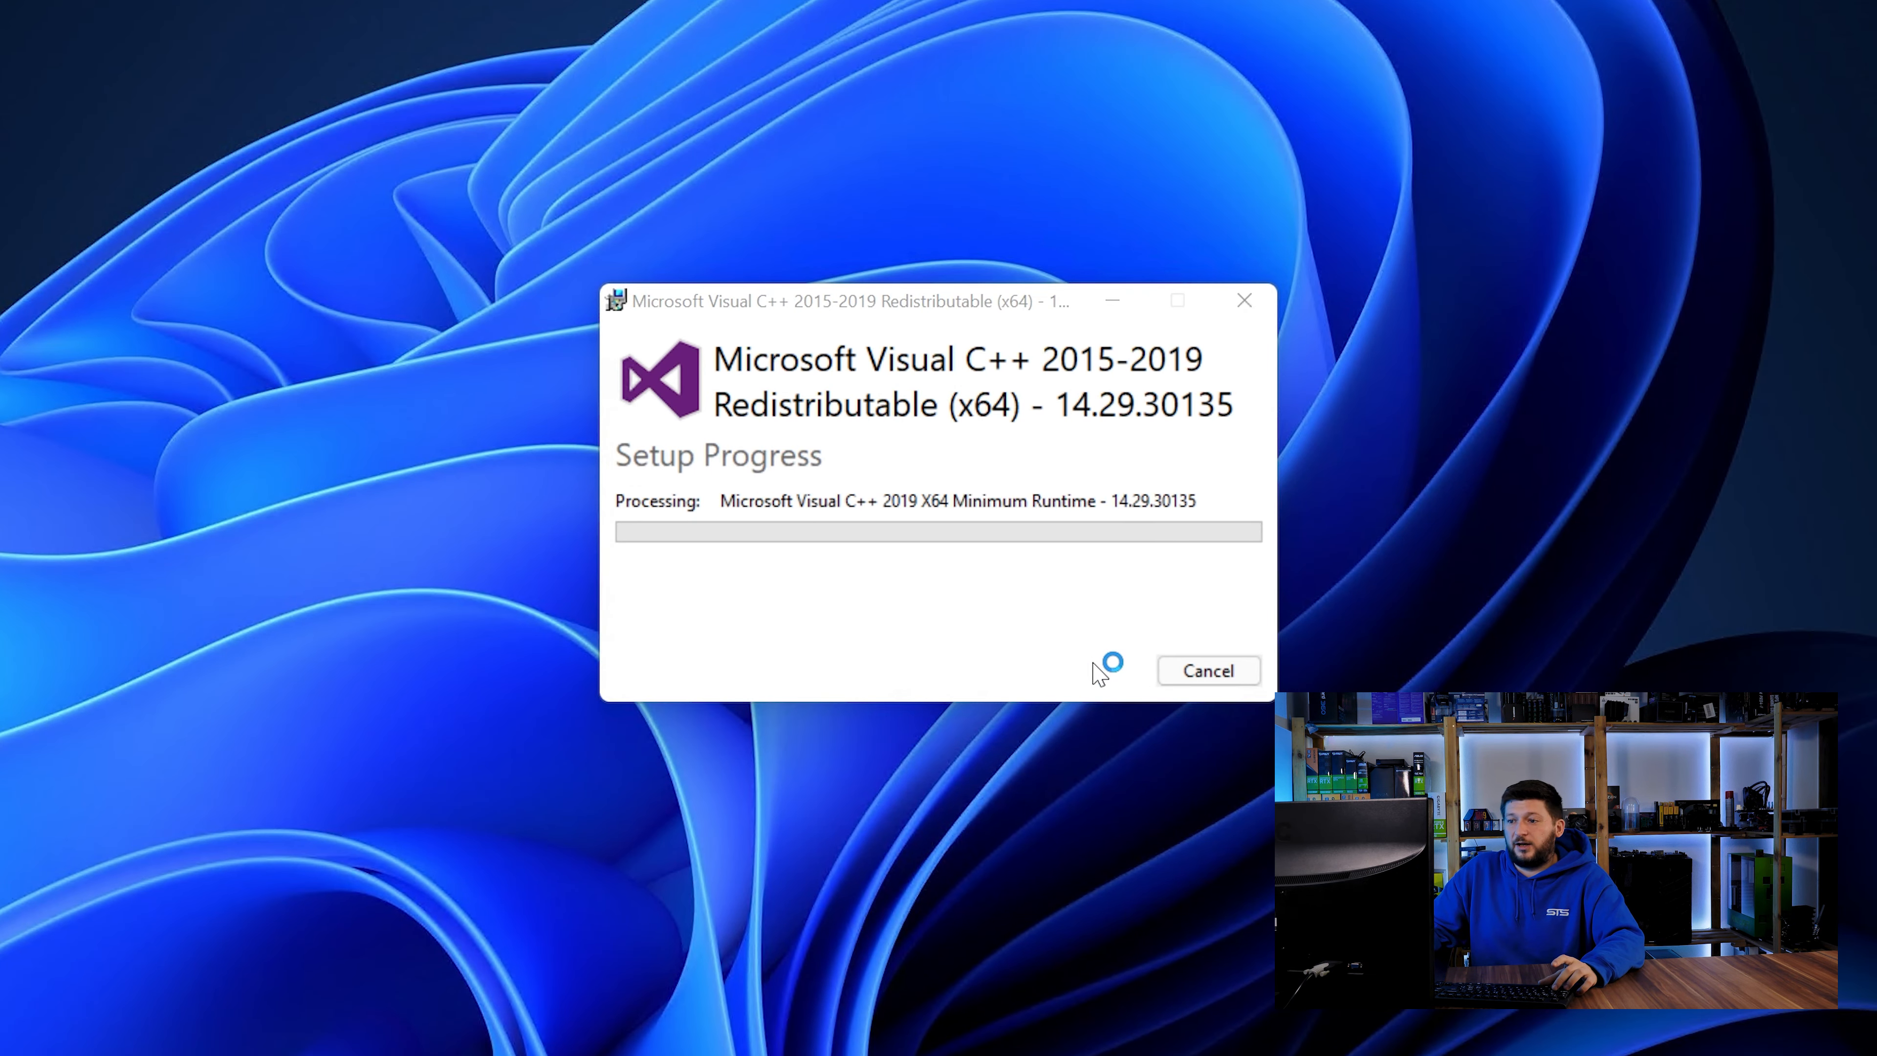